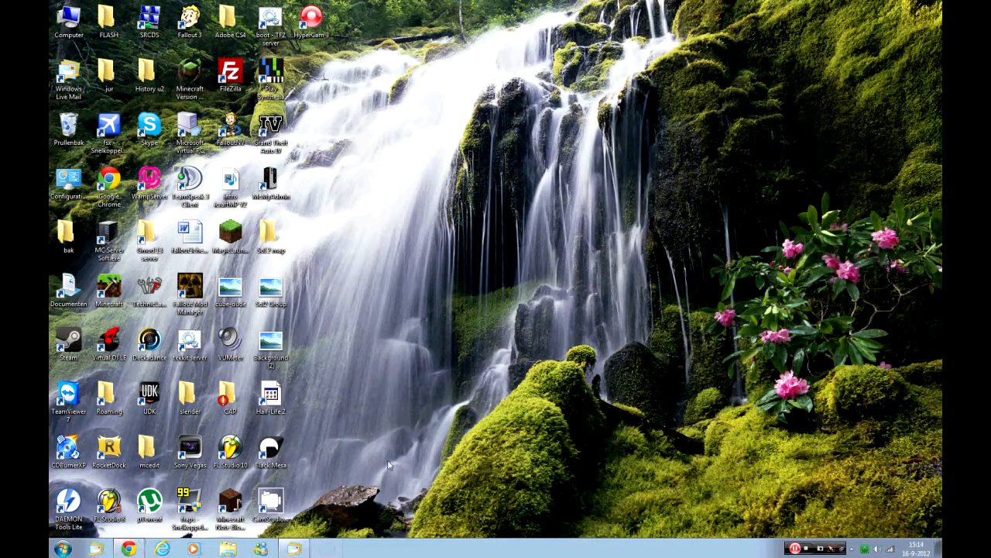
Create a new folder on the desktop via the context menu's Nieuw > Map.
{"action": "right_click", "coordinate": [270, 400]}
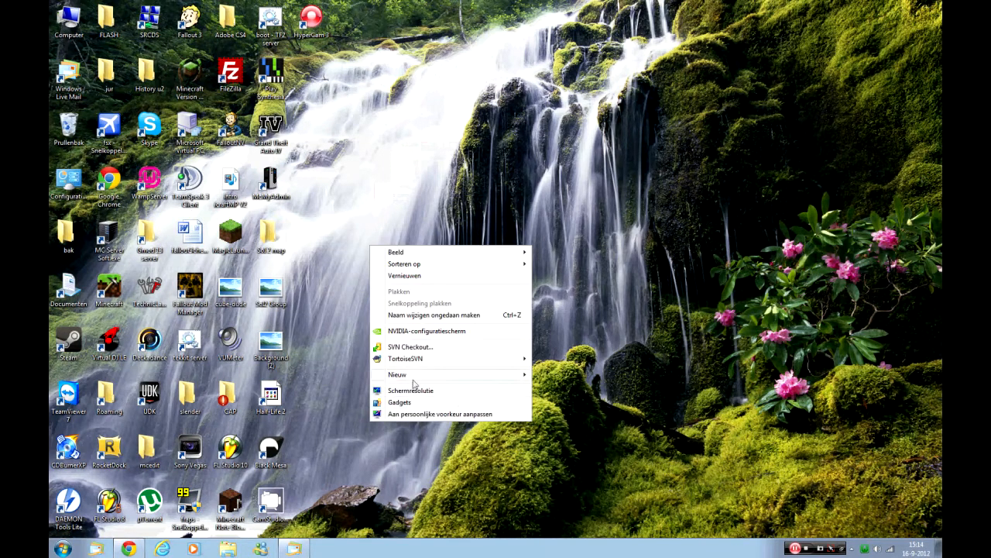
{"action": "left_click", "coordinate": [585, 381]}
{"action": "type", "text": "bukkit 1.3.2"}
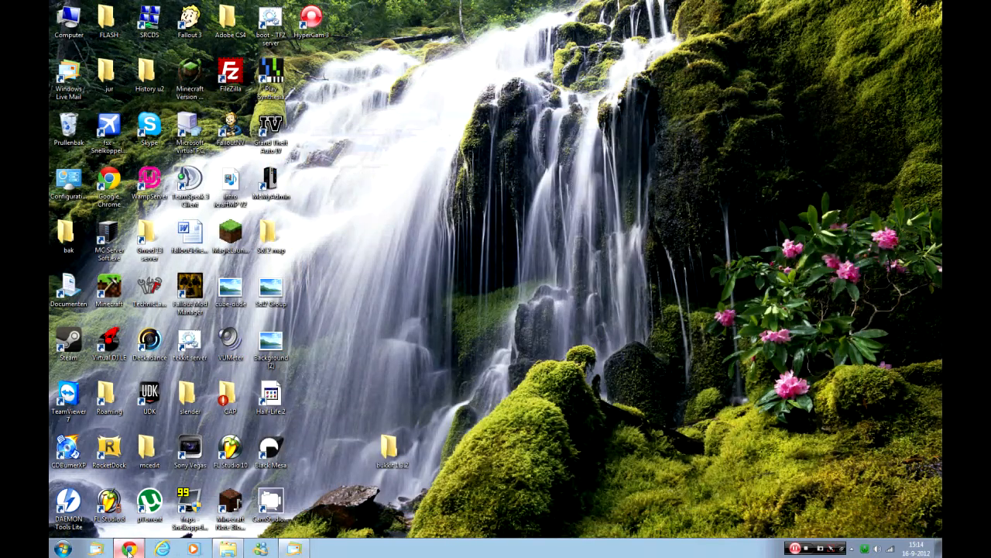
Switch to Chrome and open the list of all CraftBukkit builds on dl.bukkit.org.
{"action": "left_click", "coordinate": [129, 548]}
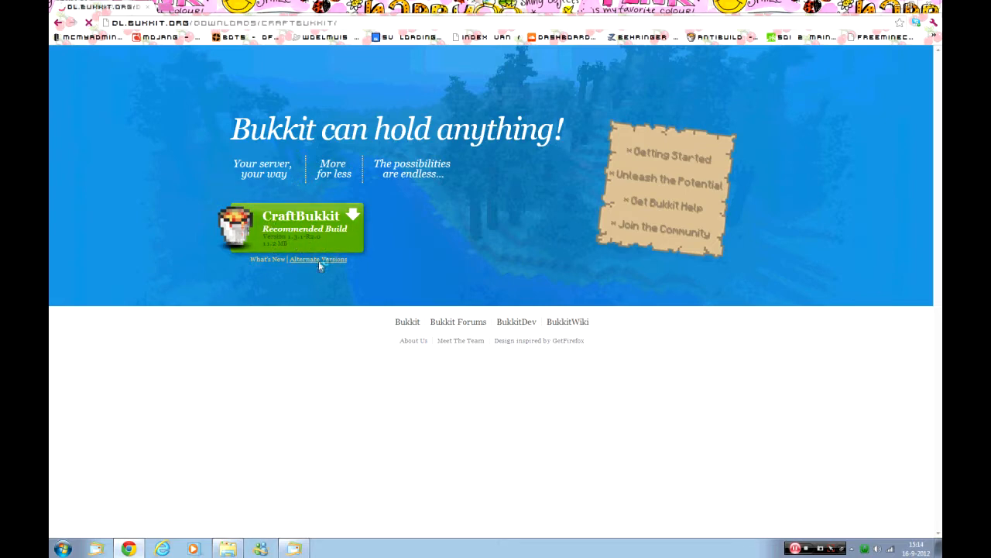
{"action": "left_click", "coordinate": [317, 259]}
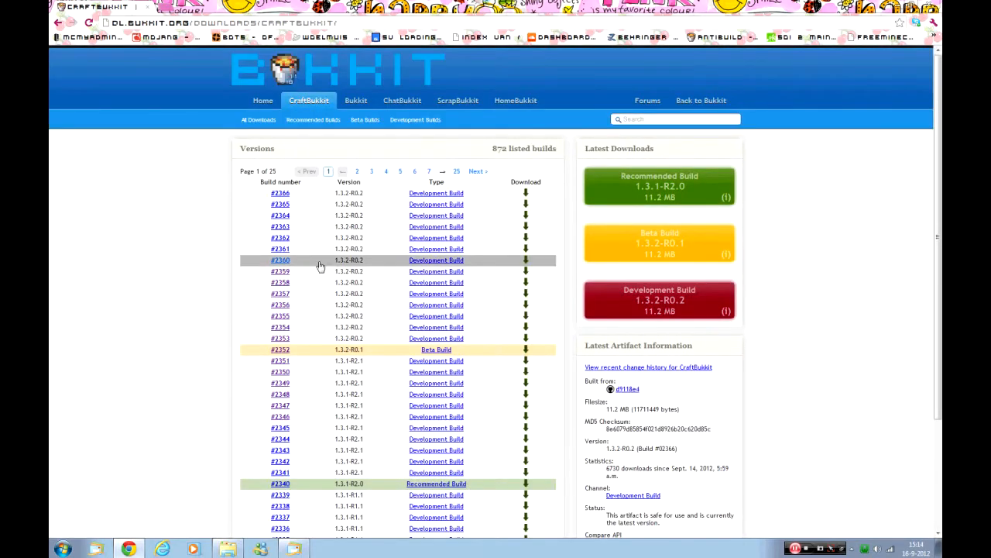
{"action": "mouse_move", "coordinate": [170, 430]}
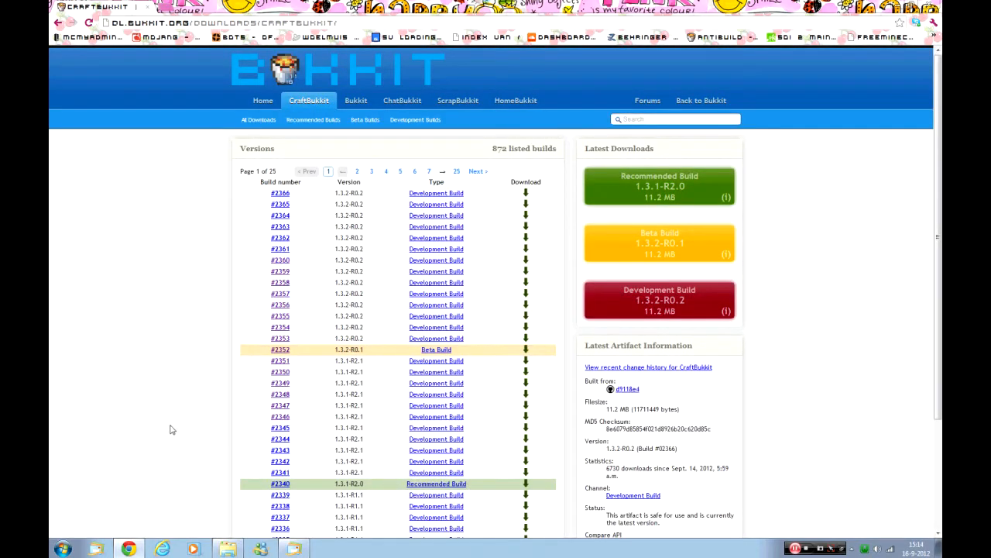
{"action": "mouse_move", "coordinate": [333, 350]}
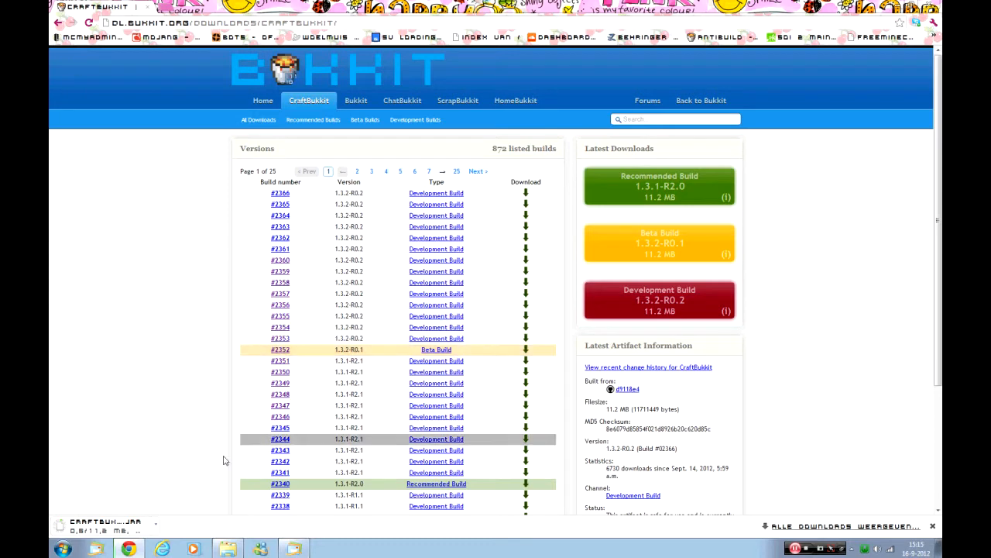
{"action": "mouse_move", "coordinate": [169, 413]}
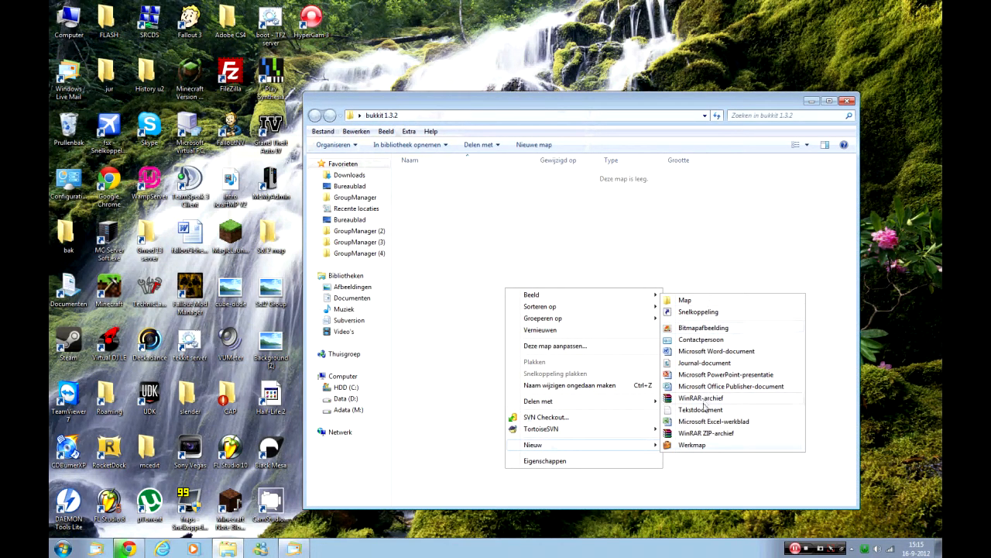
Create an empty text document named start in the bukkit 1.3.2 folder and open it.
{"action": "left_click", "coordinate": [700, 409]}
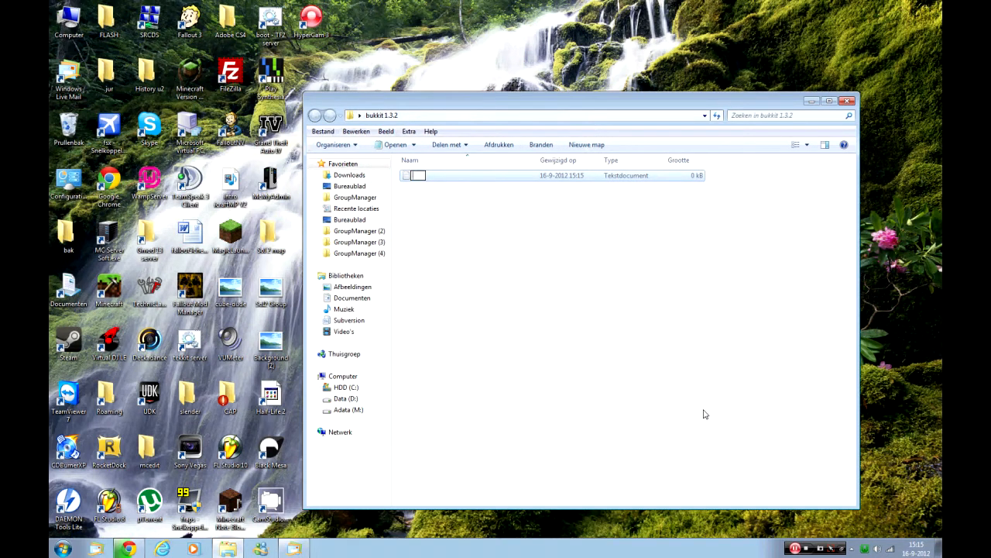
{"action": "type", "text": "star"}
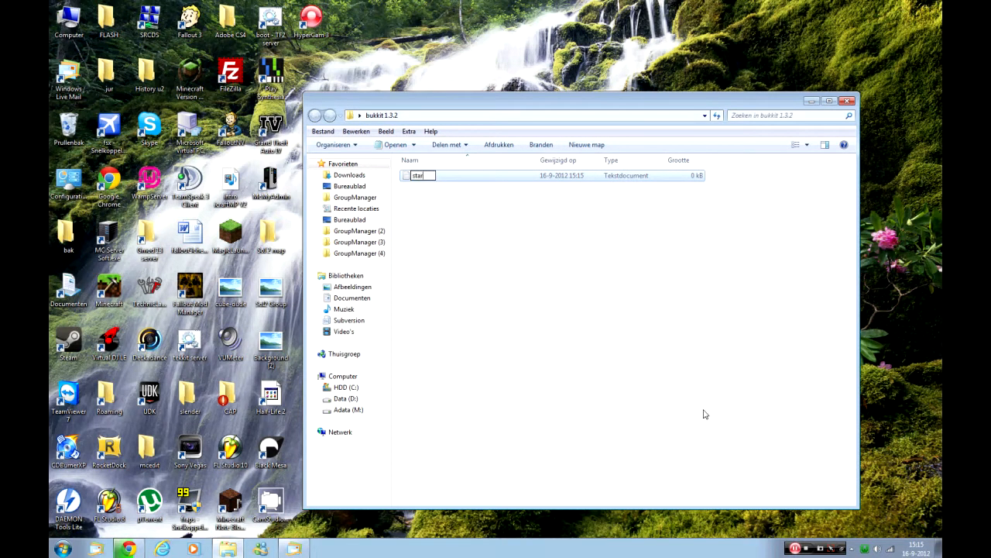
{"action": "double_click", "coordinate": [419, 175]}
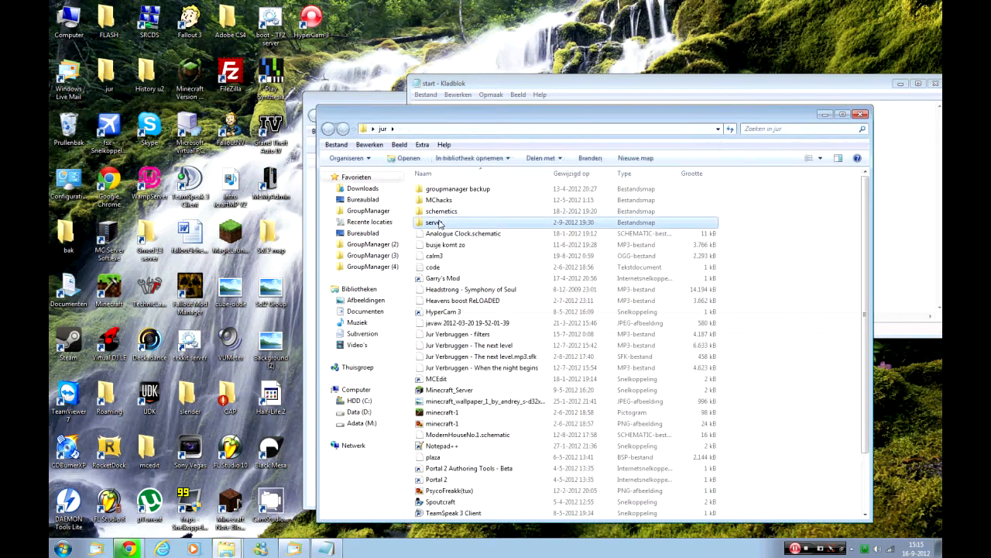
Browse into the existing doomsday server folder.
{"action": "double_click", "coordinate": [436, 223]}
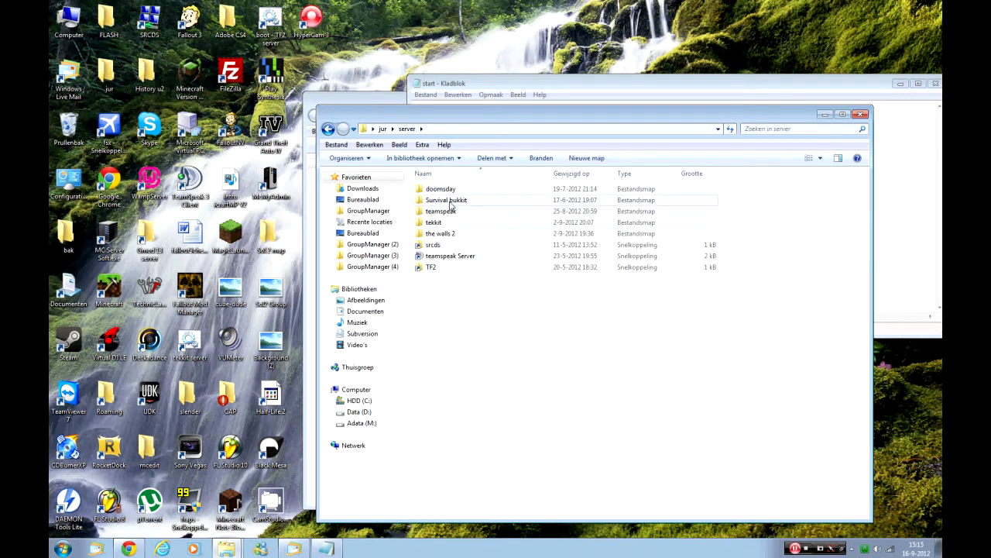
{"action": "double_click", "coordinate": [440, 189]}
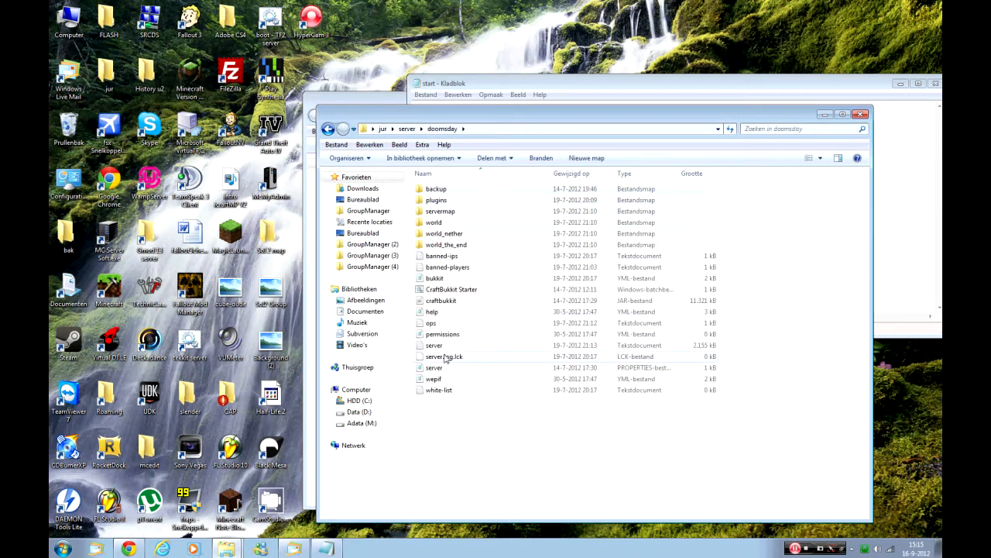
Copy the CraftBukkit Starter launch script (java.exe, 1024M, craftbukkit.jar) into the start file.
{"action": "right_click", "coordinate": [451, 289]}
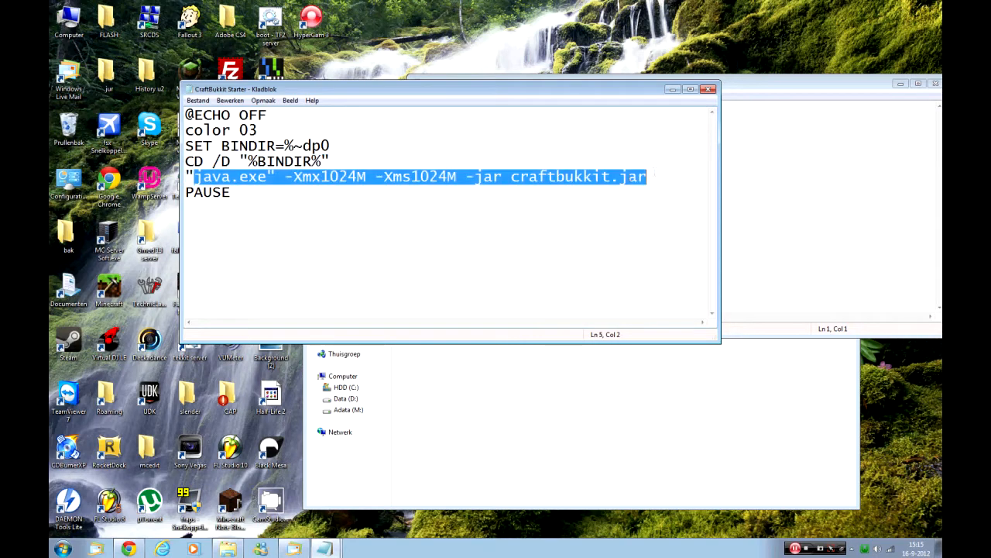
{"action": "key", "text": "ctrl+a"}
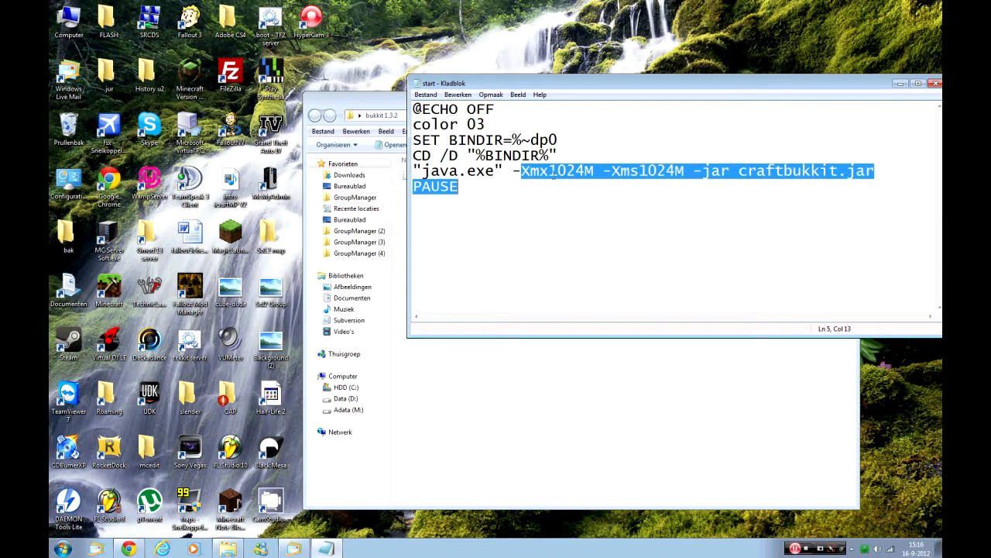
{"action": "double_click", "coordinate": [564, 171]}
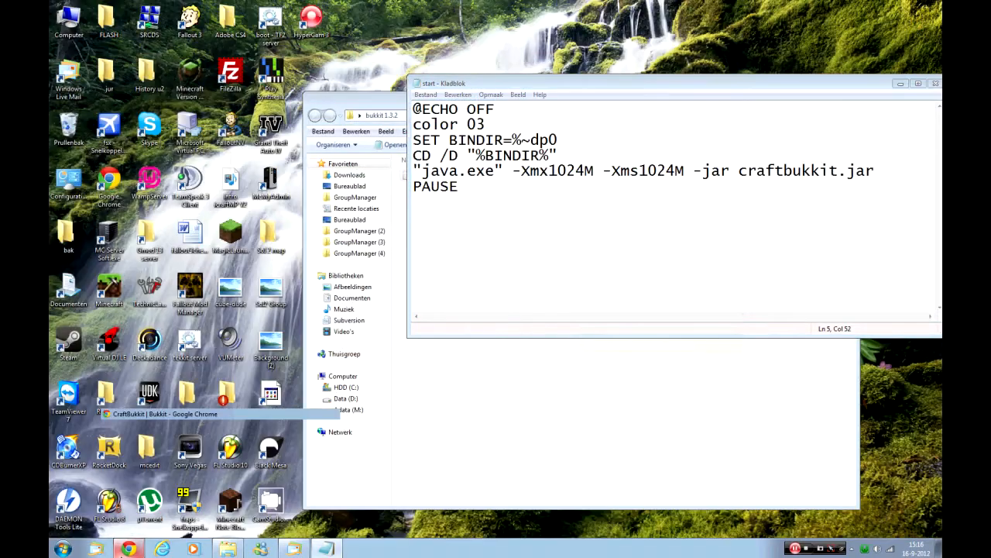
Rename the downloaded jar to craftbukkit in the bukkit 1.3.2 folder.
{"action": "left_click", "coordinate": [936, 84]}
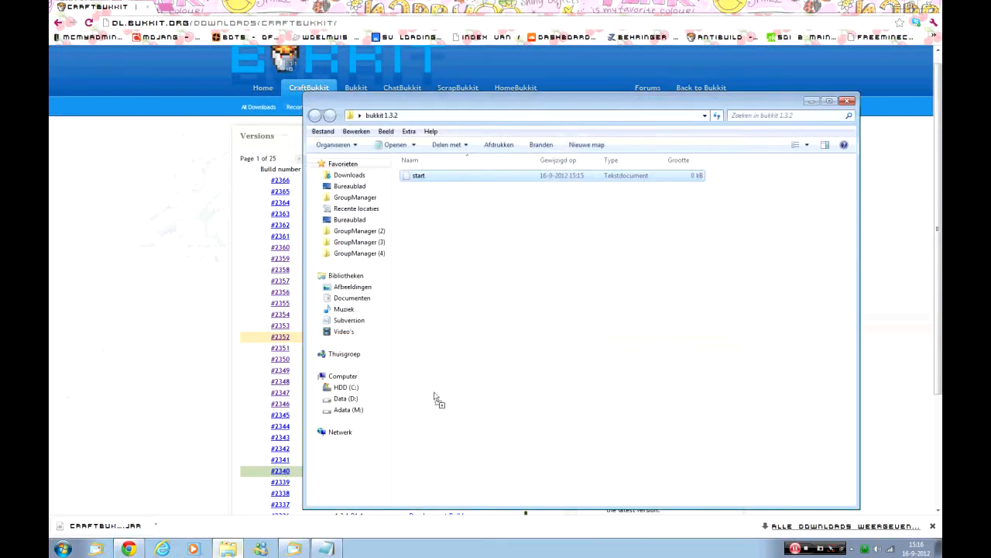
{"action": "double_click", "coordinate": [419, 175]}
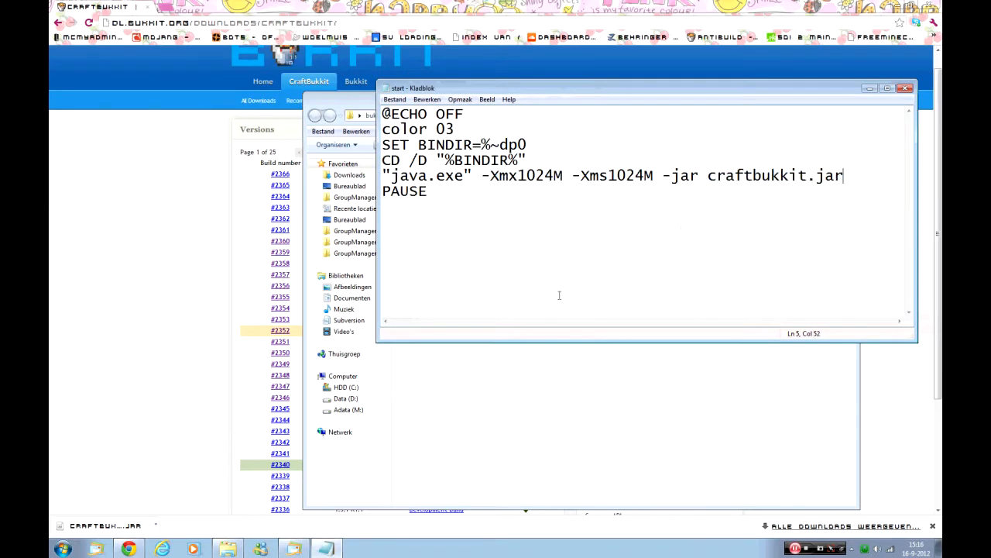
{"action": "right_click", "coordinate": [446, 175]}
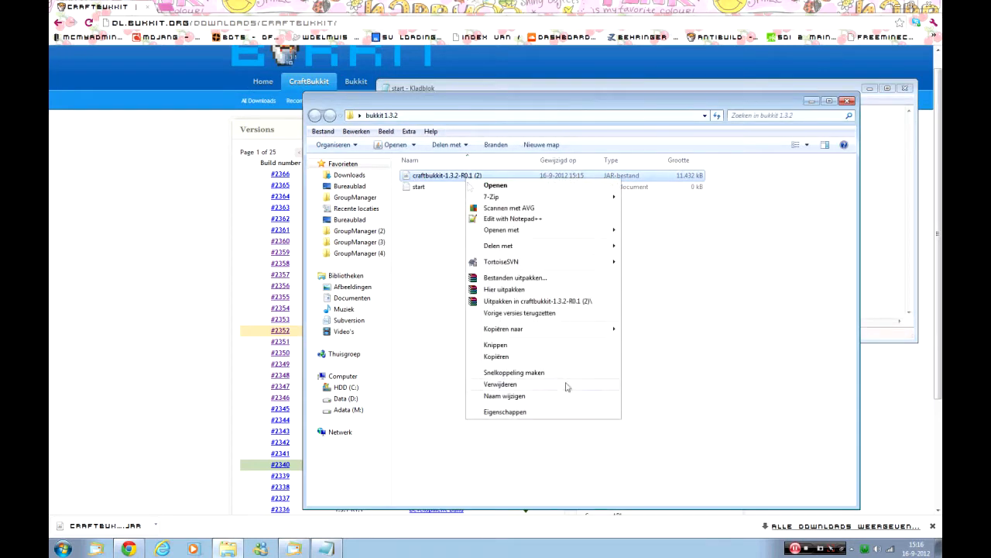
{"action": "left_click", "coordinate": [505, 396]}
{"action": "type", "text": "craftbukkit"}
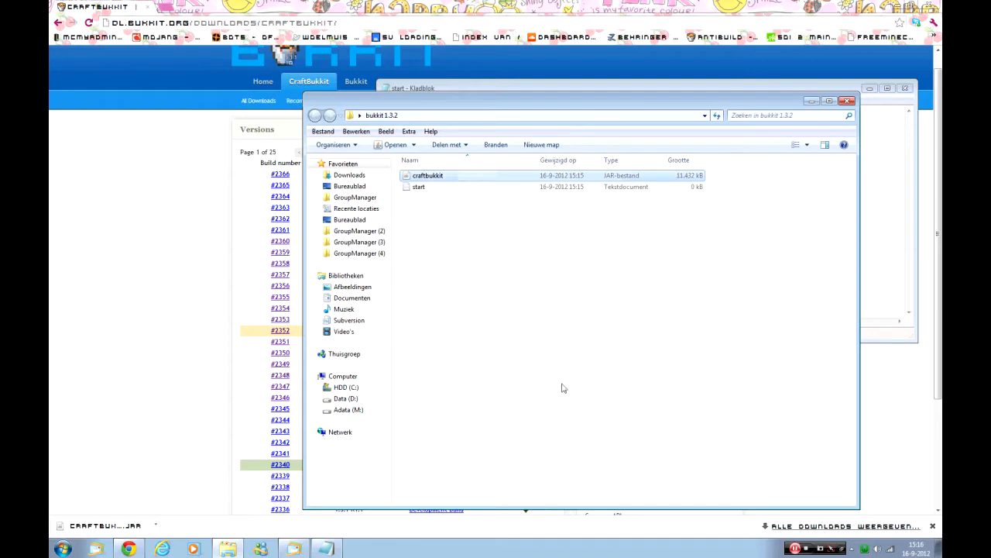
{"action": "double_click", "coordinate": [418, 186]}
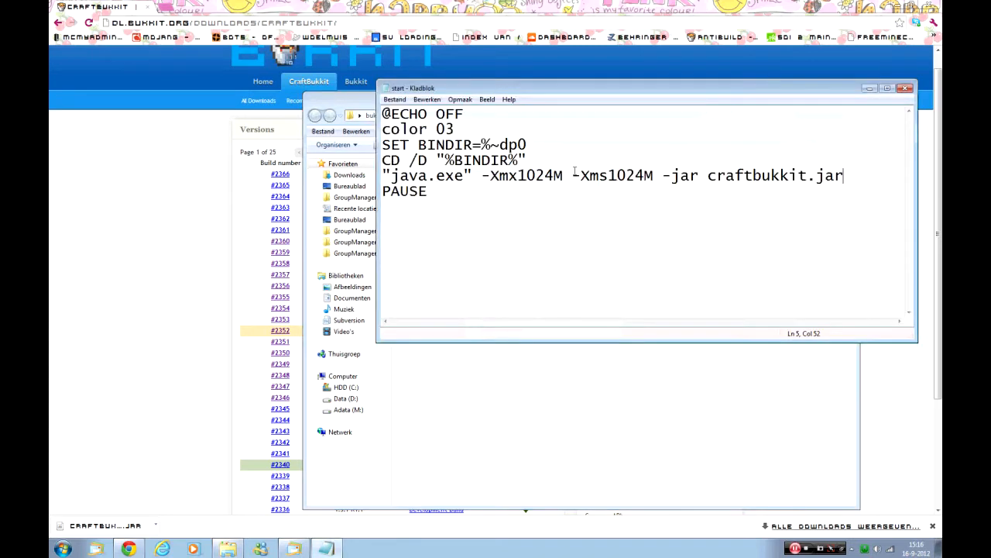
Save the start script as start.bat with the 'All files' type.
{"action": "left_click", "coordinate": [905, 87]}
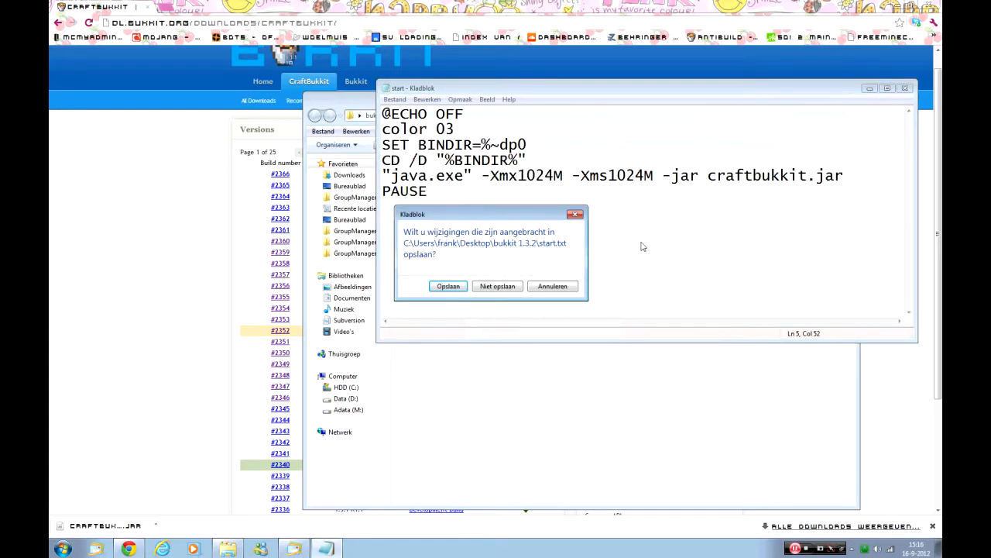
{"action": "left_click", "coordinate": [496, 285]}
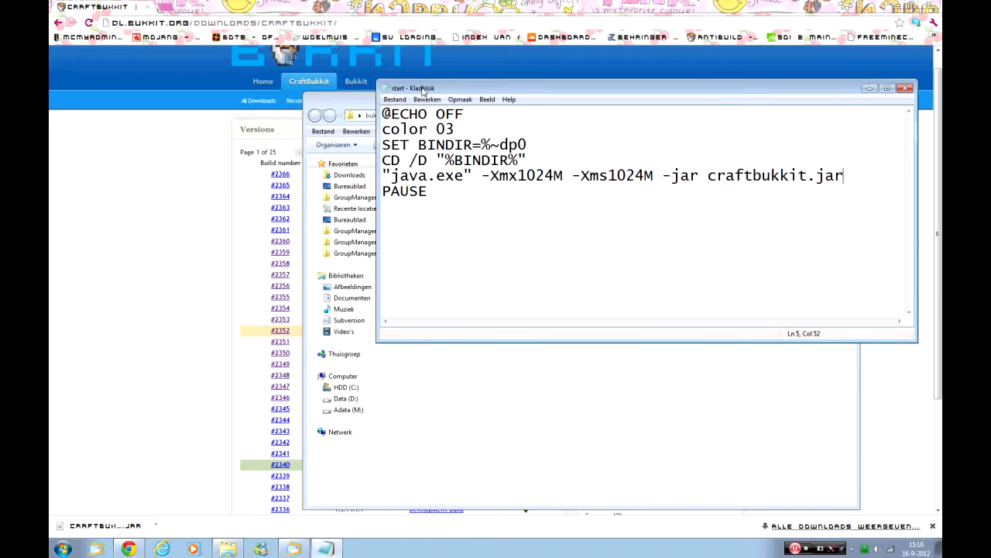
{"action": "left_click", "coordinate": [397, 248]}
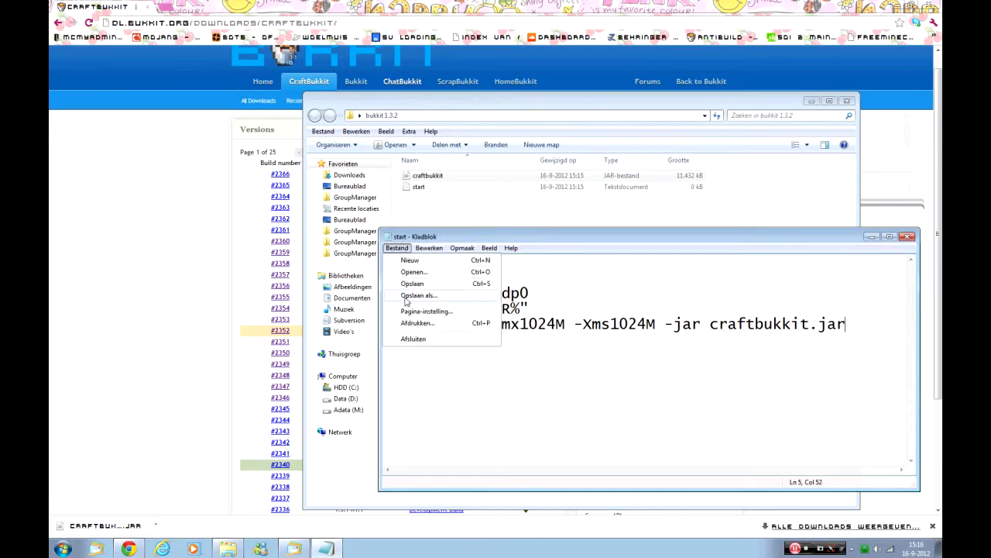
{"action": "left_click", "coordinate": [419, 294]}
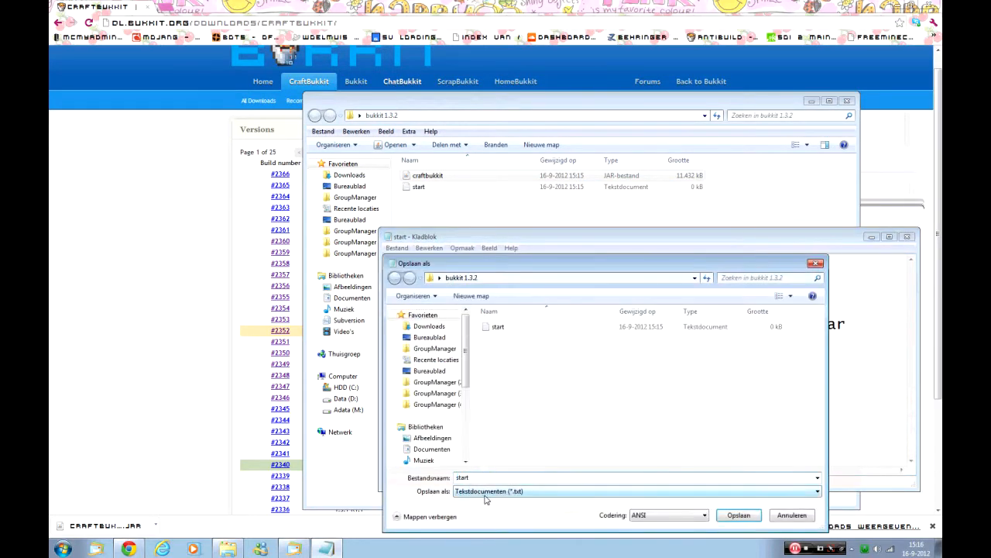
{"action": "left_click", "coordinate": [635, 490]}
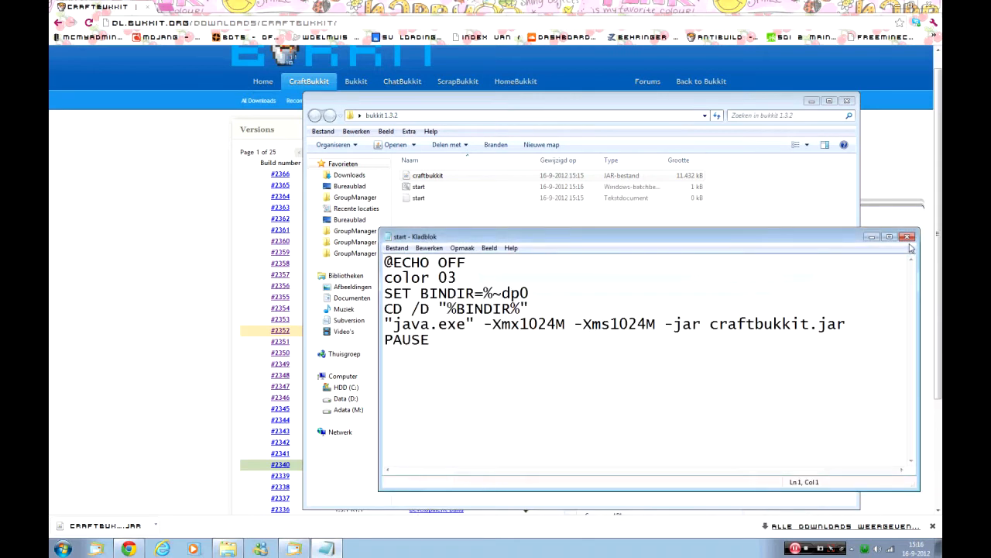
Delete the leftover start text document and launch the server from start.bat.
{"action": "left_click", "coordinate": [908, 236]}
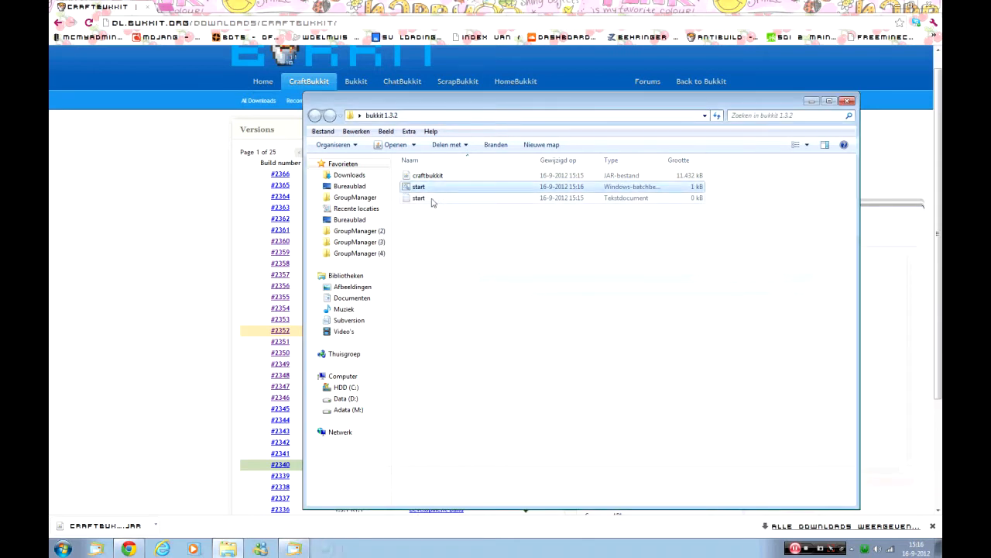
{"action": "key", "text": "Delete"}
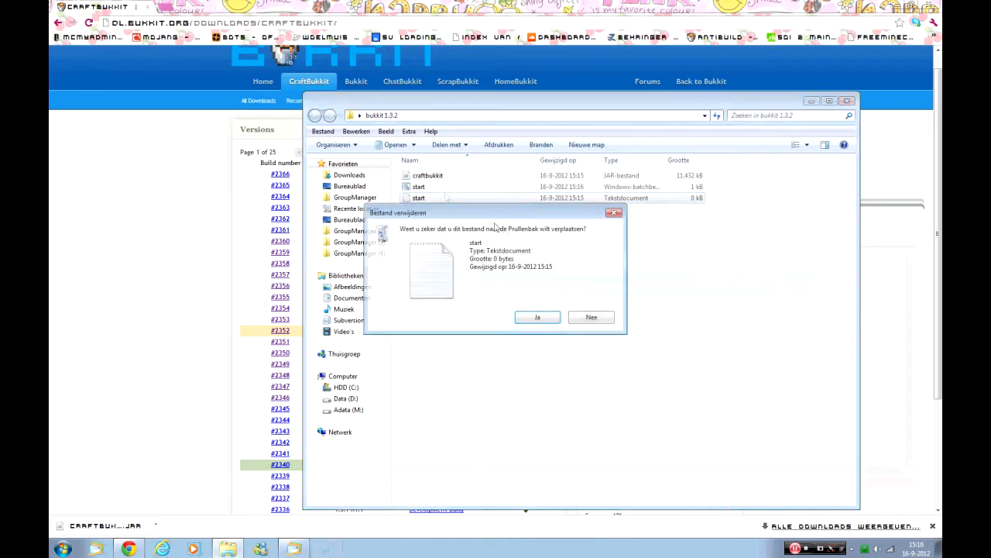
{"action": "left_click", "coordinate": [536, 316]}
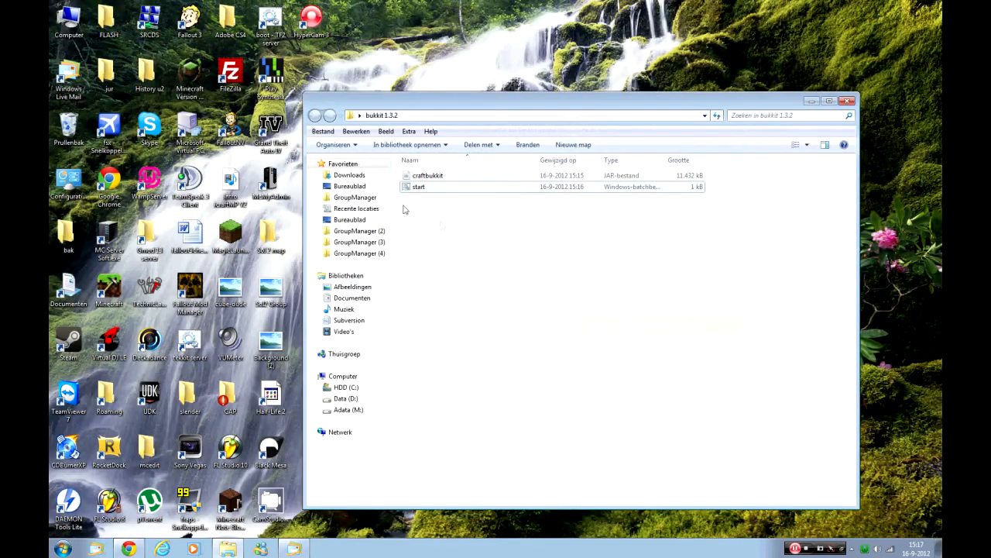
{"action": "double_click", "coordinate": [418, 186]}
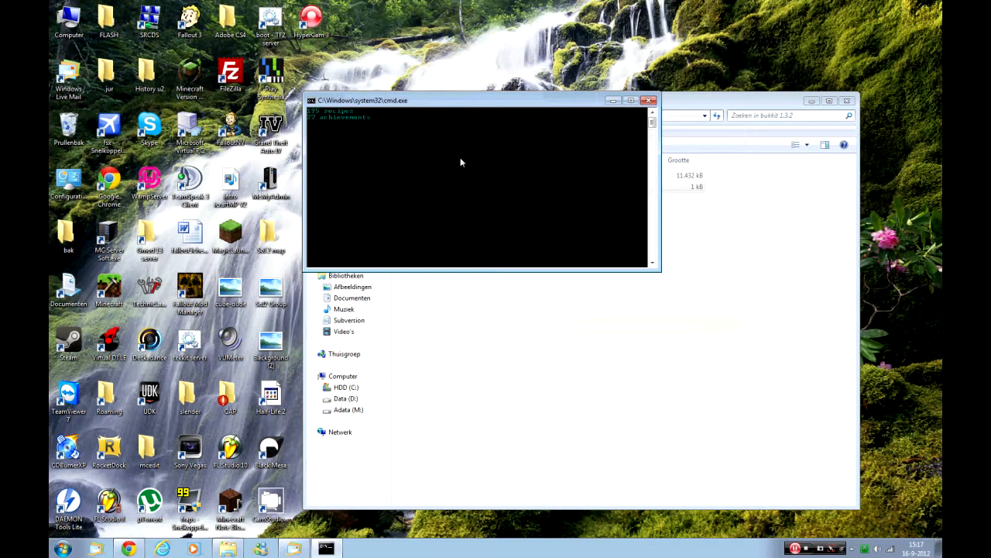
{"action": "mouse_move", "coordinate": [328, 127]}
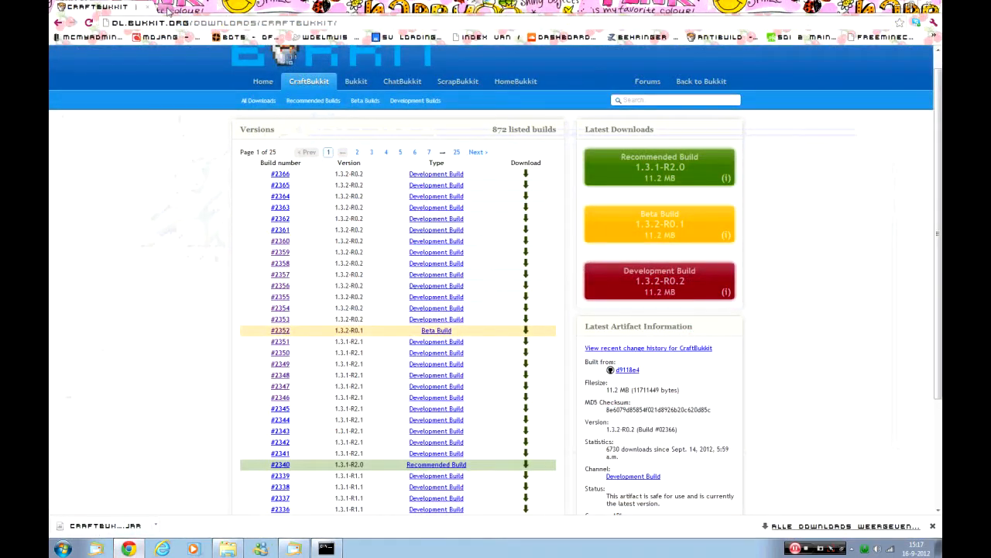
Go to the Bukkit plugins site and browse the Role Playing category.
{"action": "left_click", "coordinate": [198, 7]}
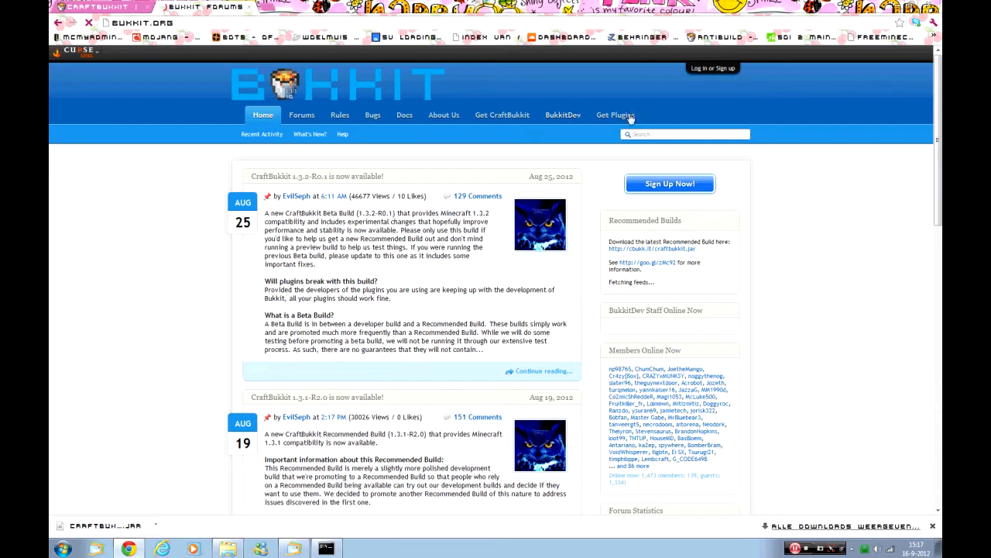
{"action": "left_click", "coordinate": [617, 115]}
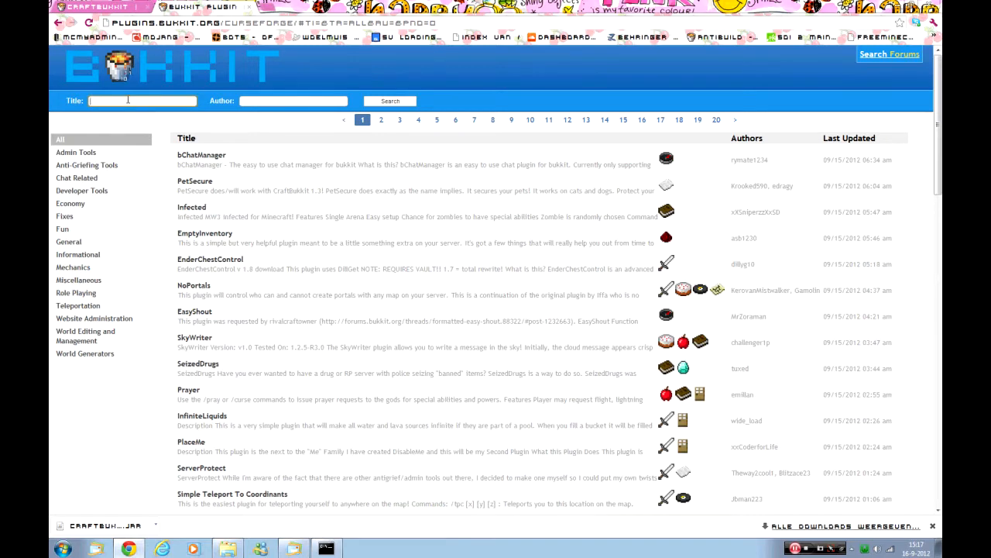
{"action": "left_click", "coordinate": [76, 293]}
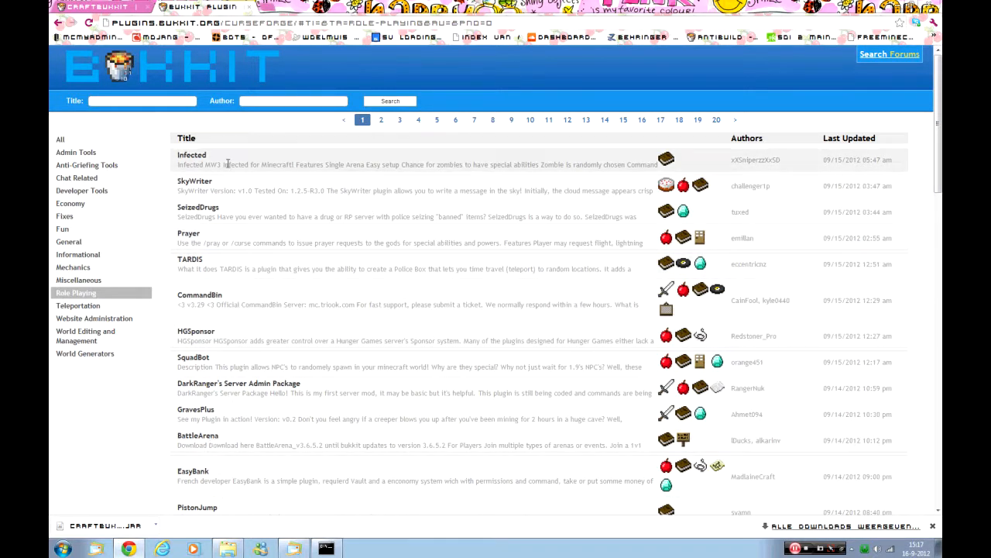
{"action": "scroll", "scroll_direction": "down", "scroll_amount": 3}
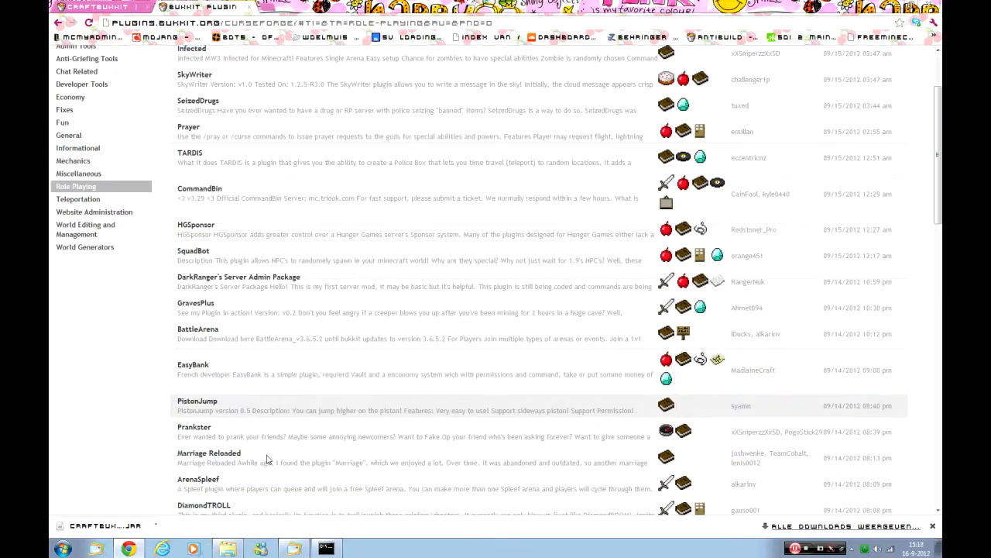
{"action": "scroll", "scroll_direction": "down", "scroll_amount": 3}
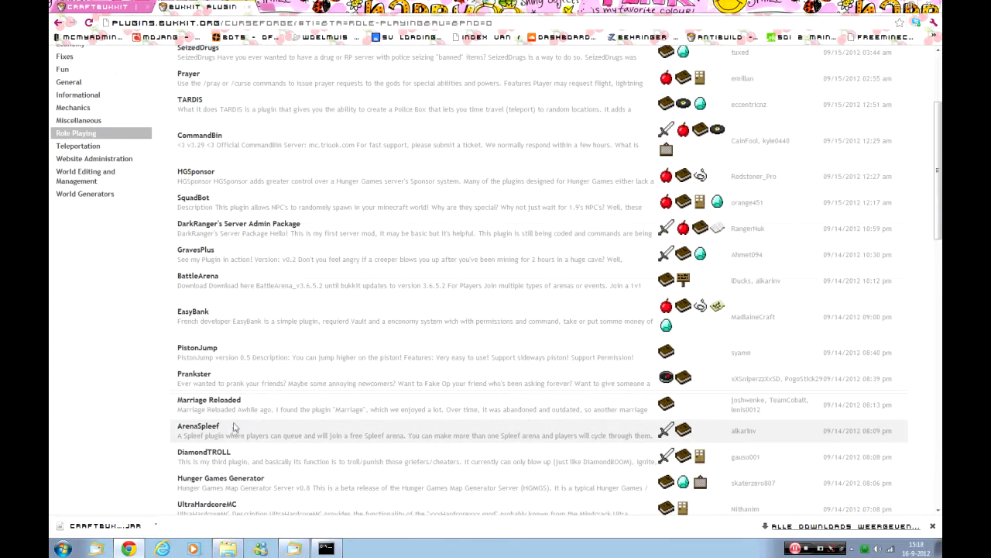
{"action": "scroll", "scroll_direction": "down", "scroll_amount": 3}
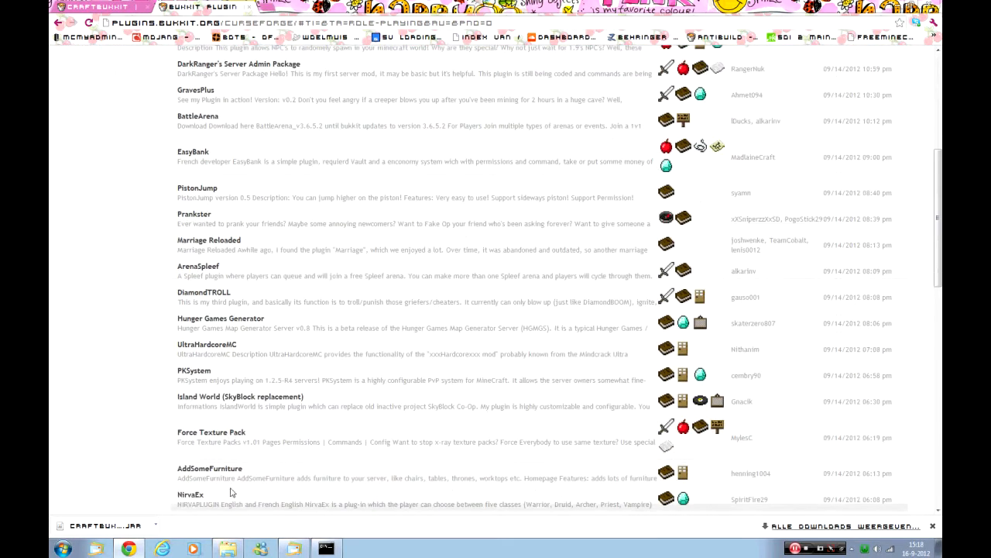
{"action": "scroll", "scroll_direction": "down", "scroll_amount": 3}
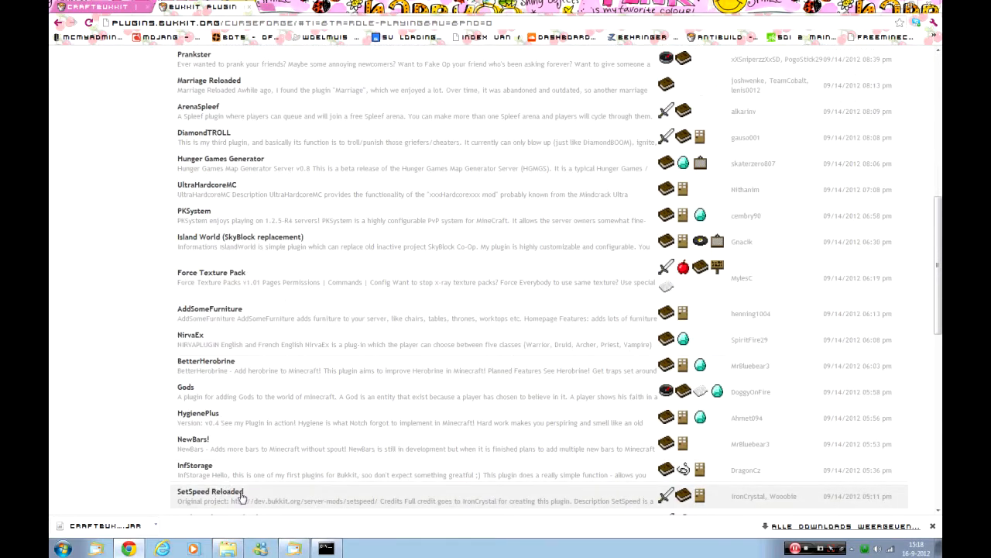
{"action": "scroll", "scroll_direction": "down", "scroll_amount": 3}
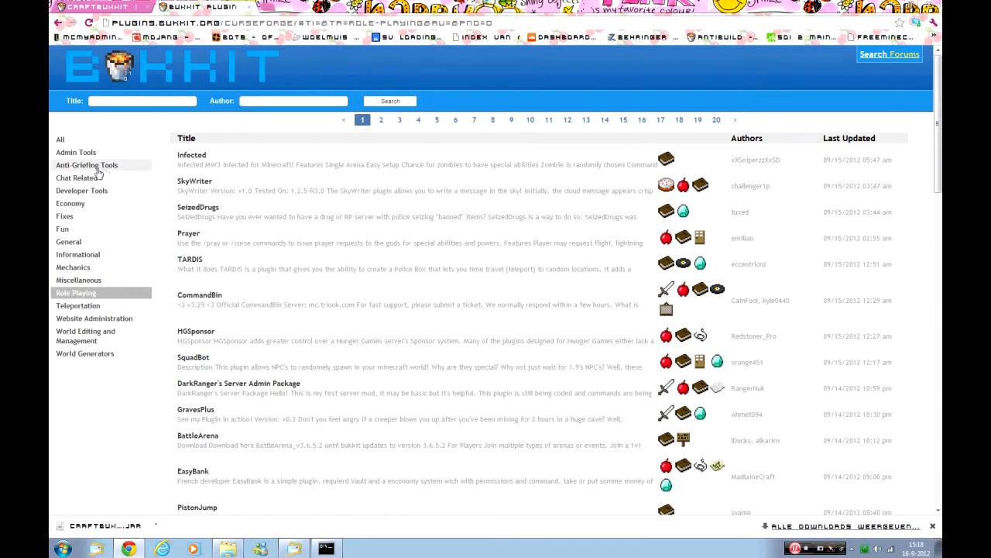
Browse the Chat Related and then the Fun plugin categories.
{"action": "left_click", "coordinate": [77, 176]}
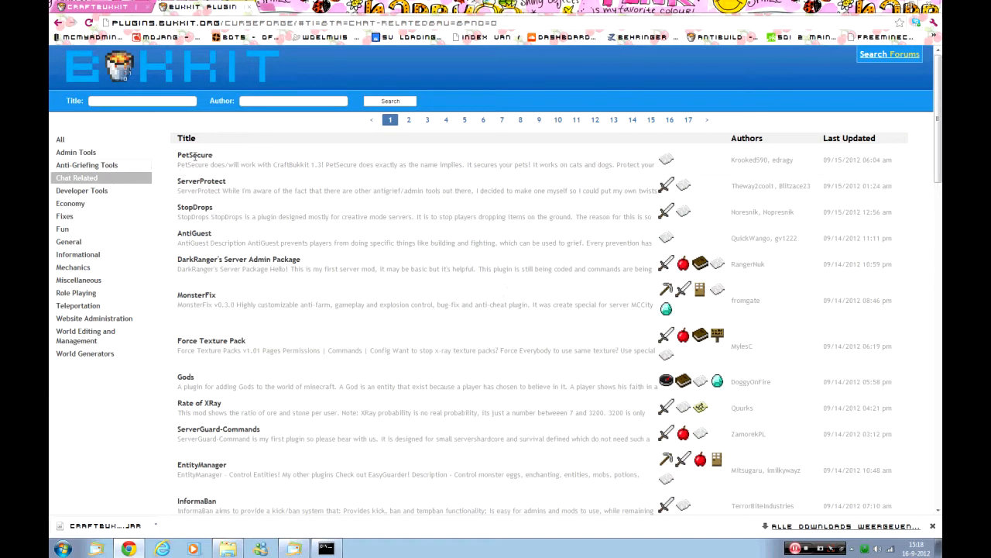
{"action": "mouse_move", "coordinate": [68, 241]}
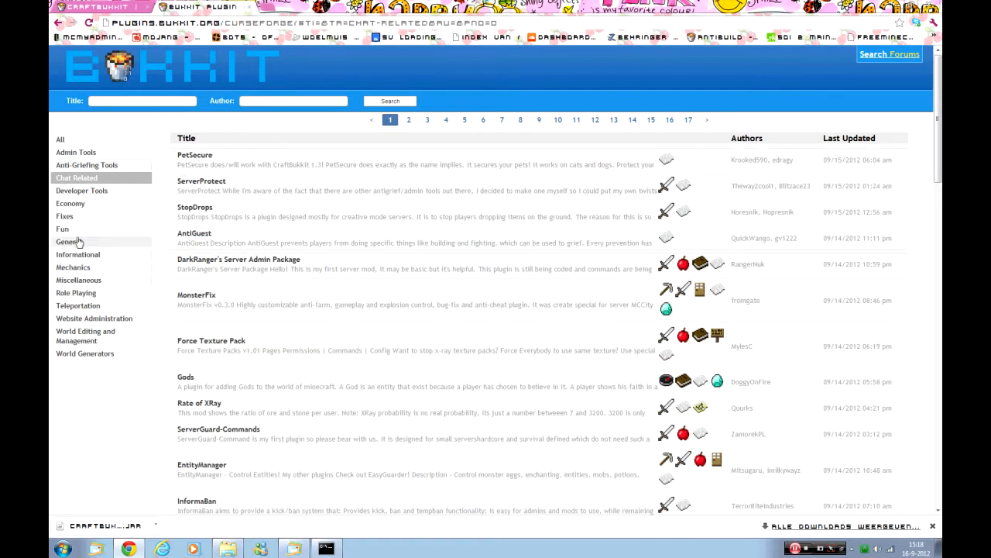
{"action": "left_click", "coordinate": [62, 229]}
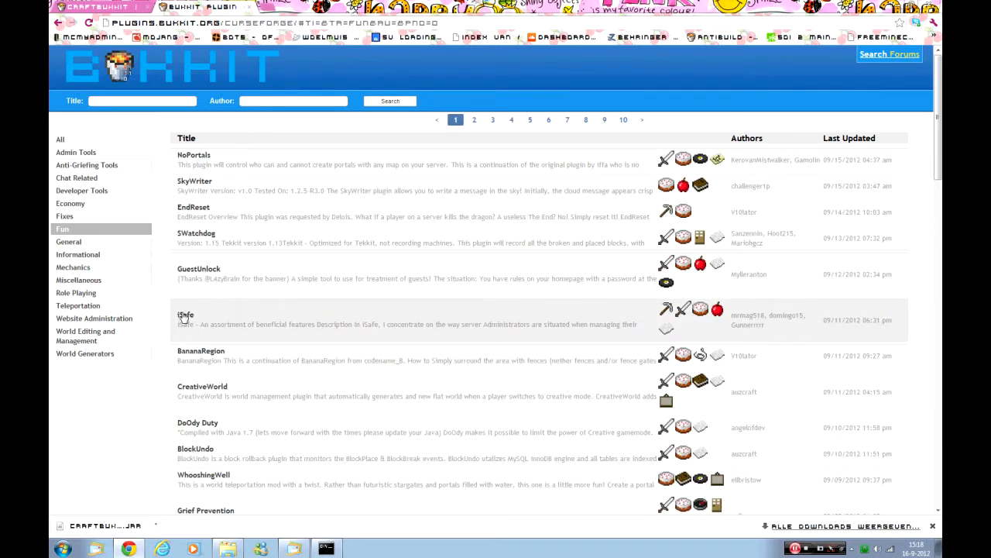
{"action": "mouse_move", "coordinate": [371, 353]}
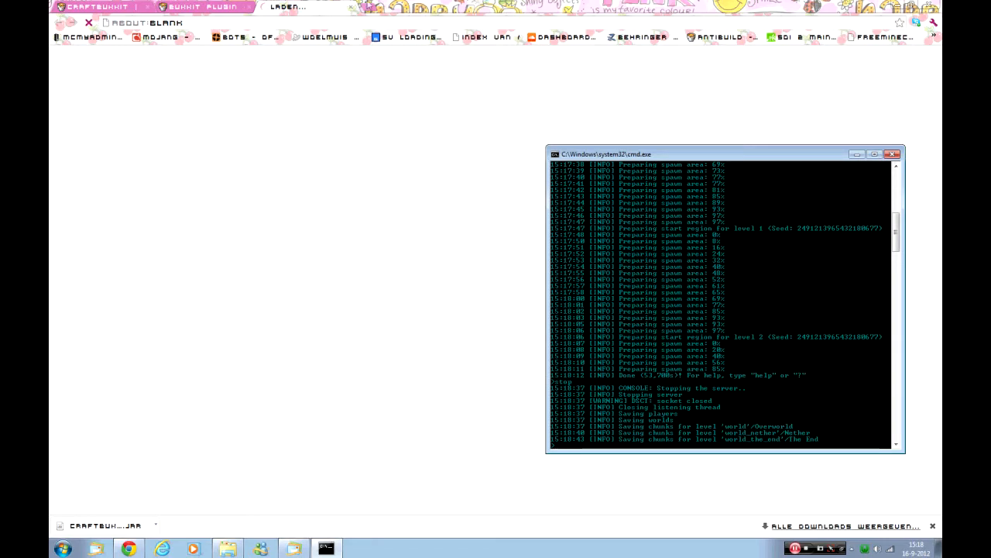
Bring up the bukkit 1.3.2 folder showing the generated world folders and config files.
{"action": "left_click", "coordinate": [201, 6]}
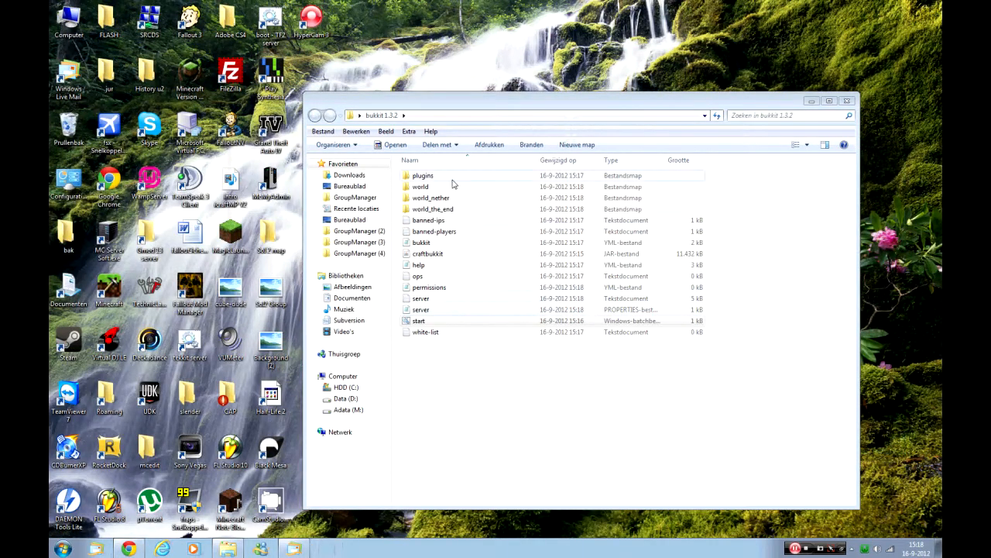
{"action": "double_click", "coordinate": [422, 175]}
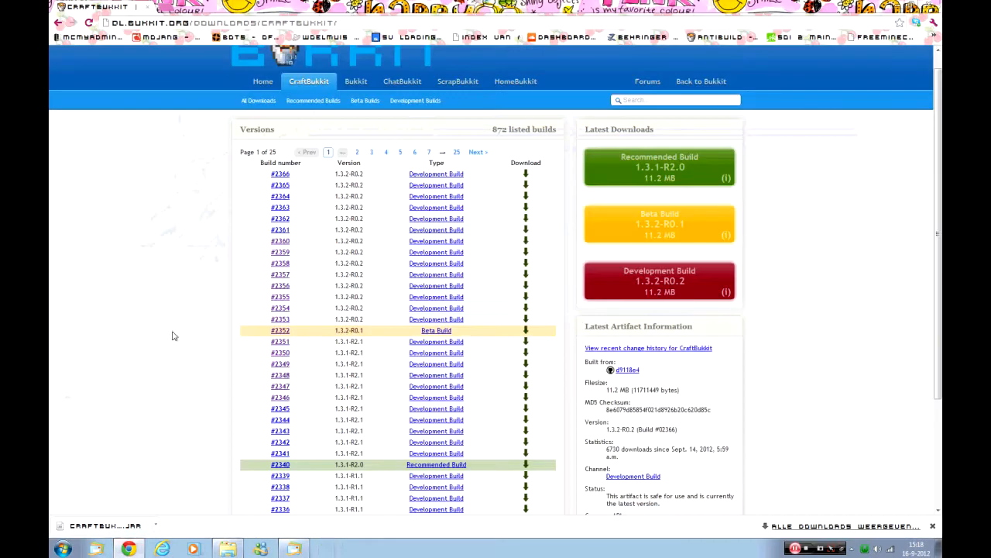
{"action": "mouse_move", "coordinate": [208, 454]}
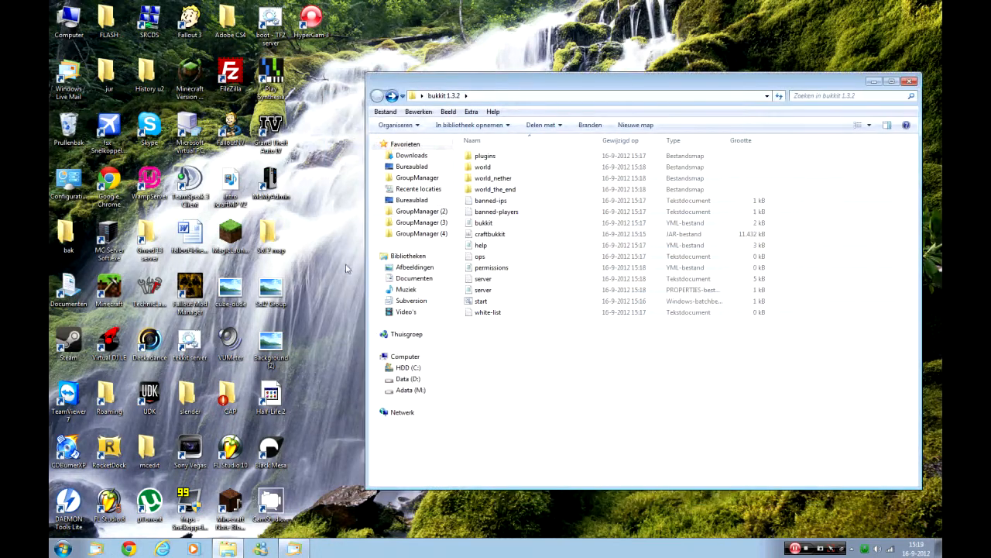
Set difficulty to 1 in server.properties.
{"action": "double_click", "coordinate": [483, 278]}
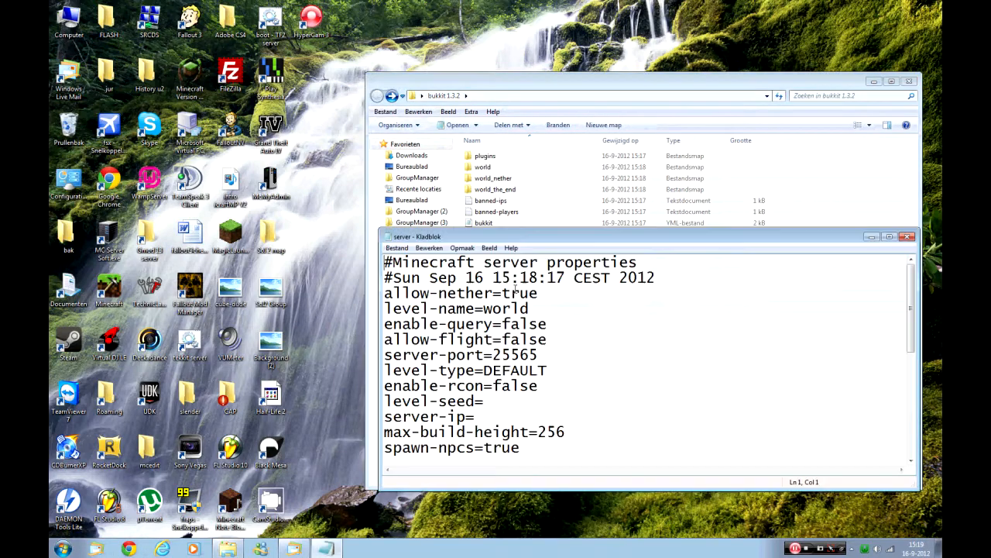
{"action": "scroll", "scroll_direction": "down", "scroll_amount": 3}
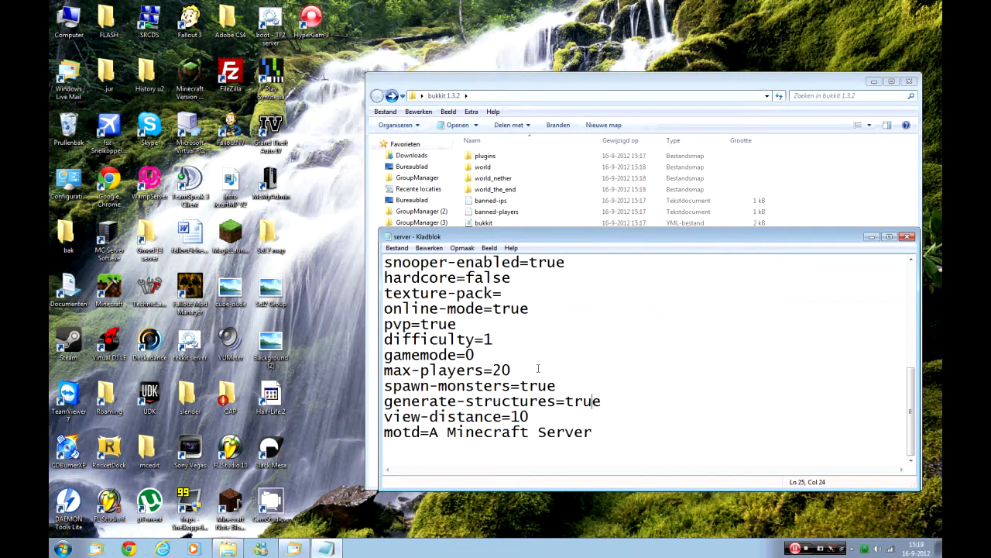
{"action": "left_click", "coordinate": [493, 338]}
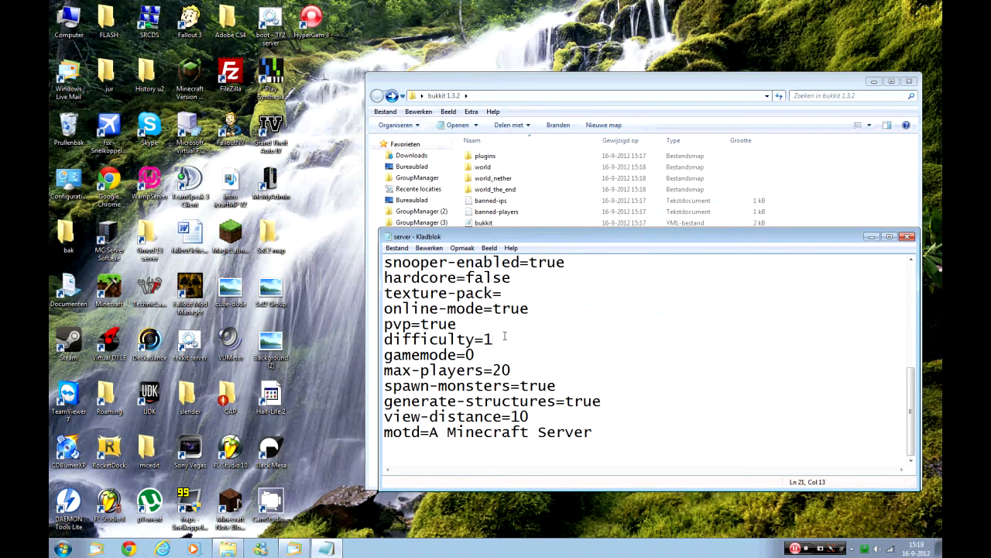
{"action": "type", "text": "0"}
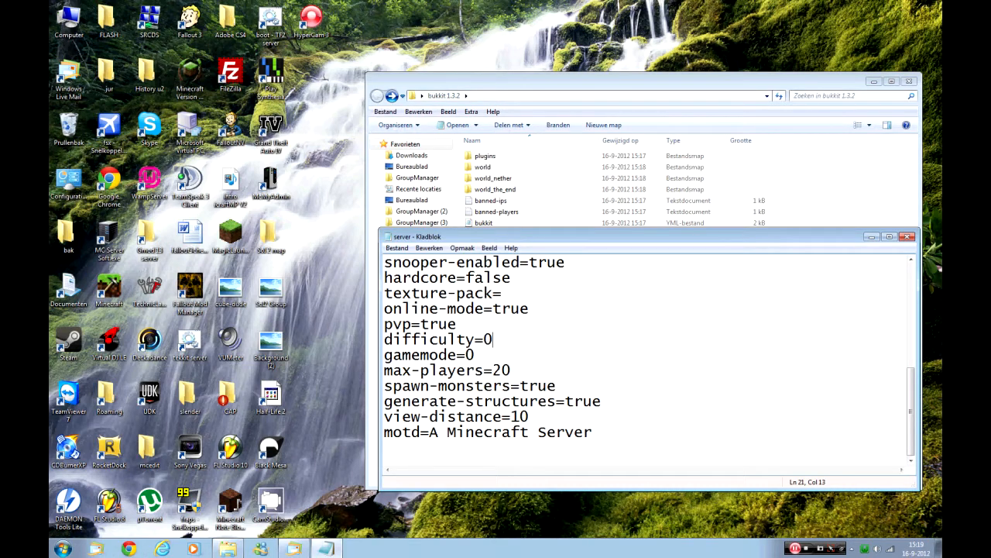
{"action": "type", "text": "2"}
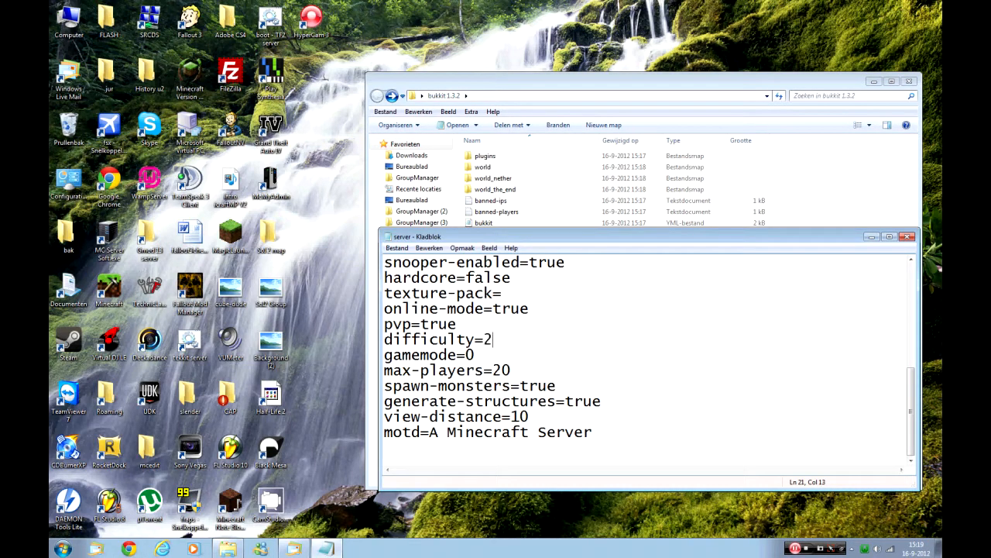
{"action": "type", "text": "3"}
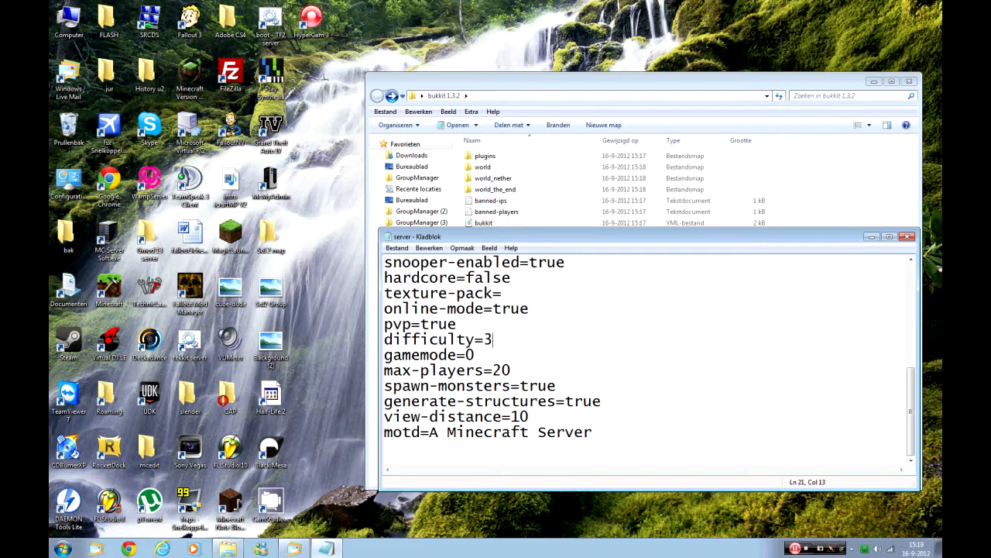
{"action": "type", "text": "1"}
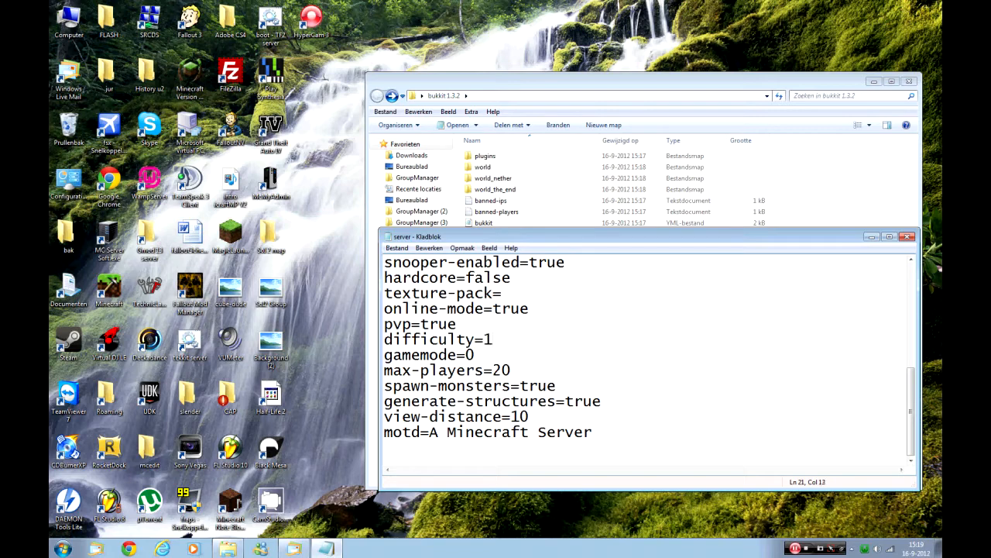
Replace the message of the day with TESTING.
{"action": "left_click", "coordinate": [475, 355]}
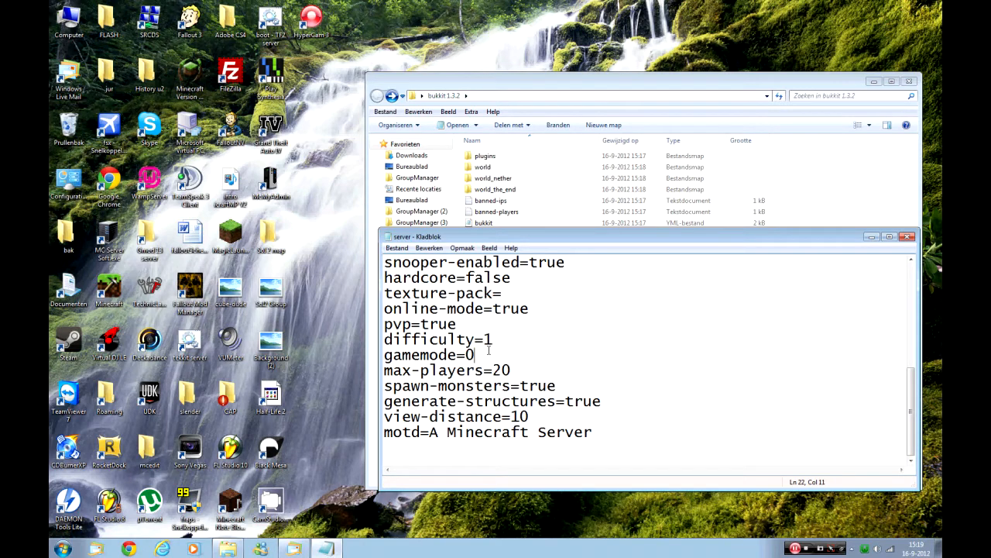
{"action": "key", "text": "Backspace"}
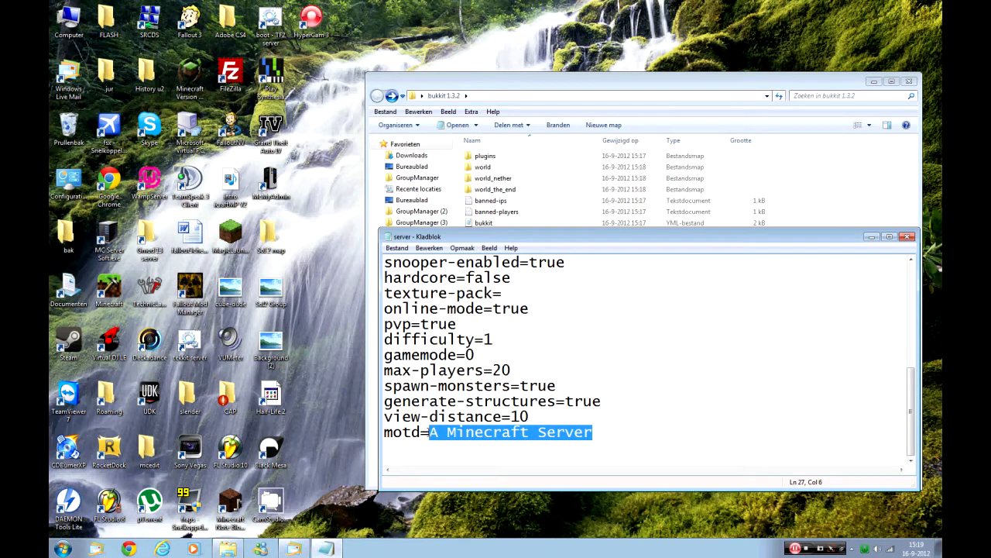
{"action": "key", "text": "Delete"}
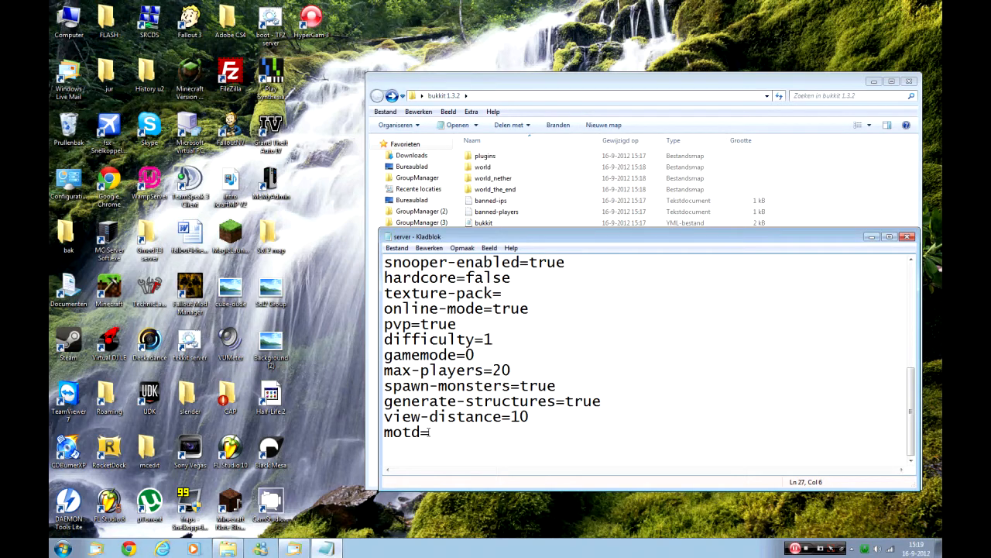
{"action": "type", "text": "T"}
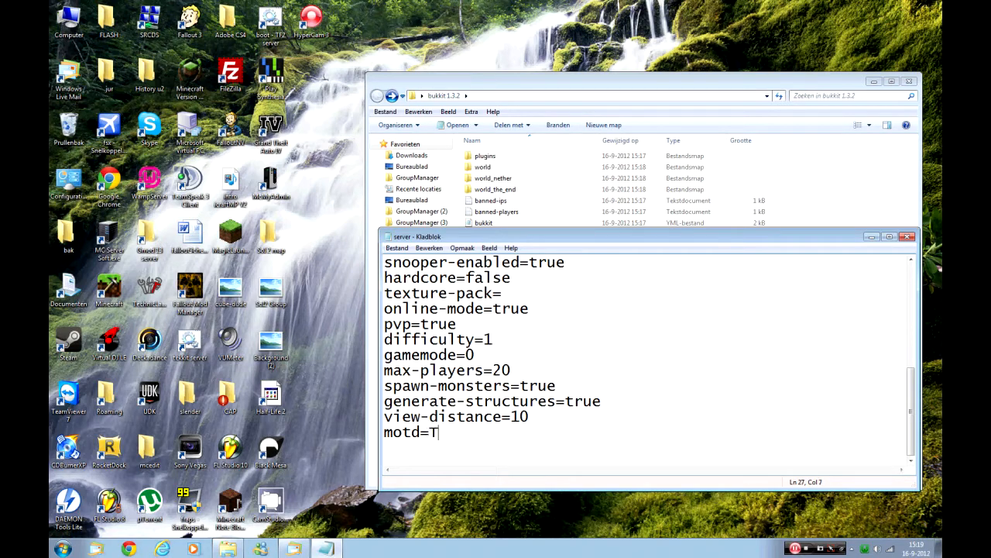
{"action": "type", "text": "ESTING"}
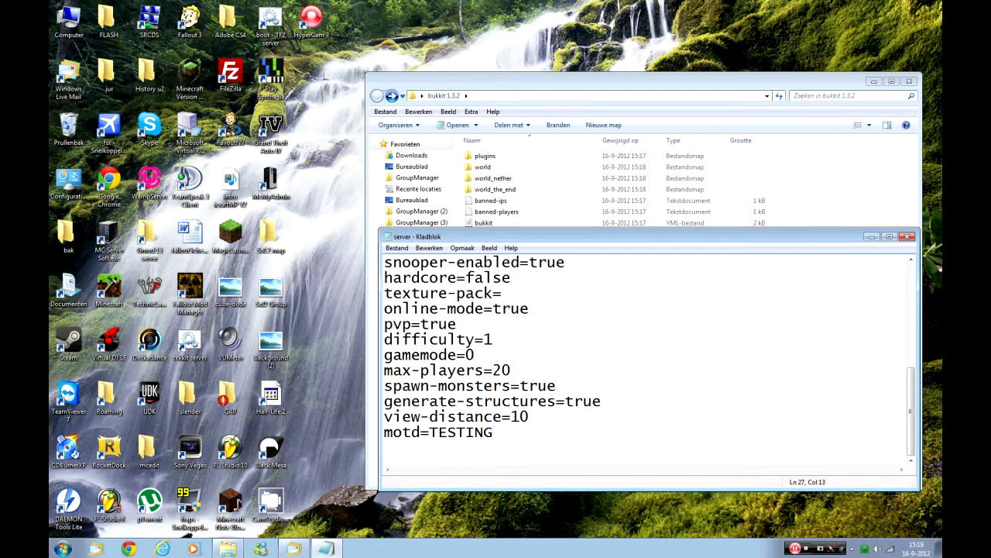
{"action": "scroll", "scroll_direction": "up", "scroll_amount": 3}
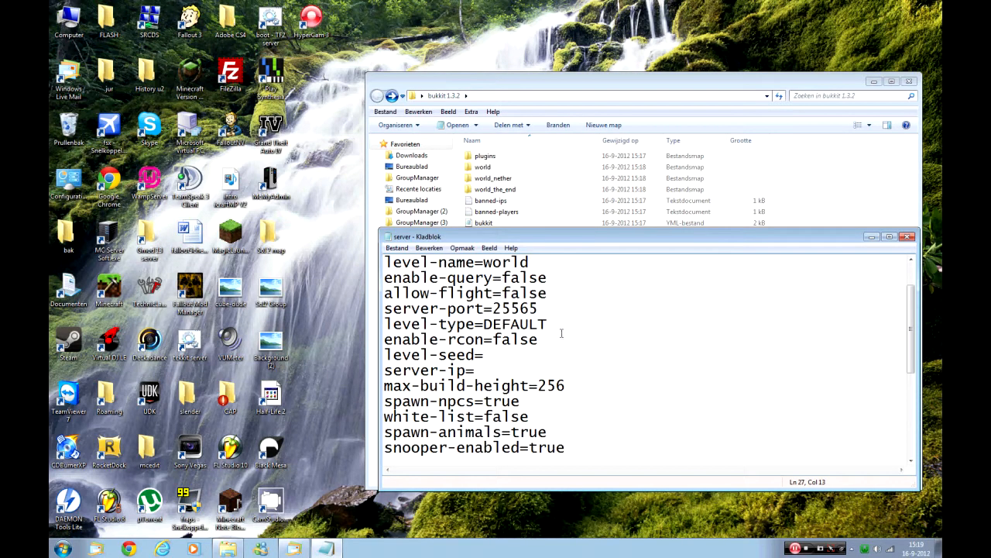
Confirm server-port is 25565, then leave the settings file for Chrome.
{"action": "double_click", "coordinate": [514, 308]}
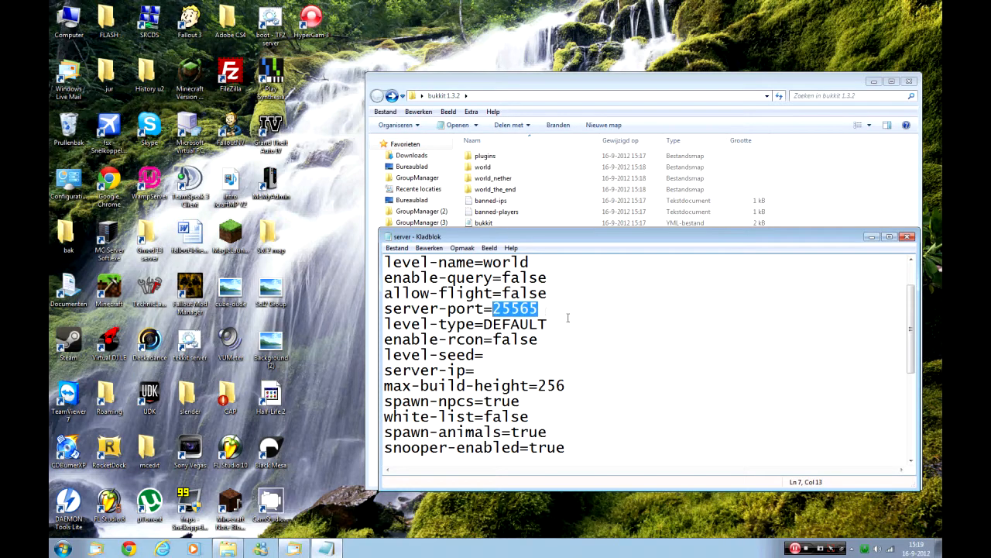
{"action": "left_click", "coordinate": [908, 236]}
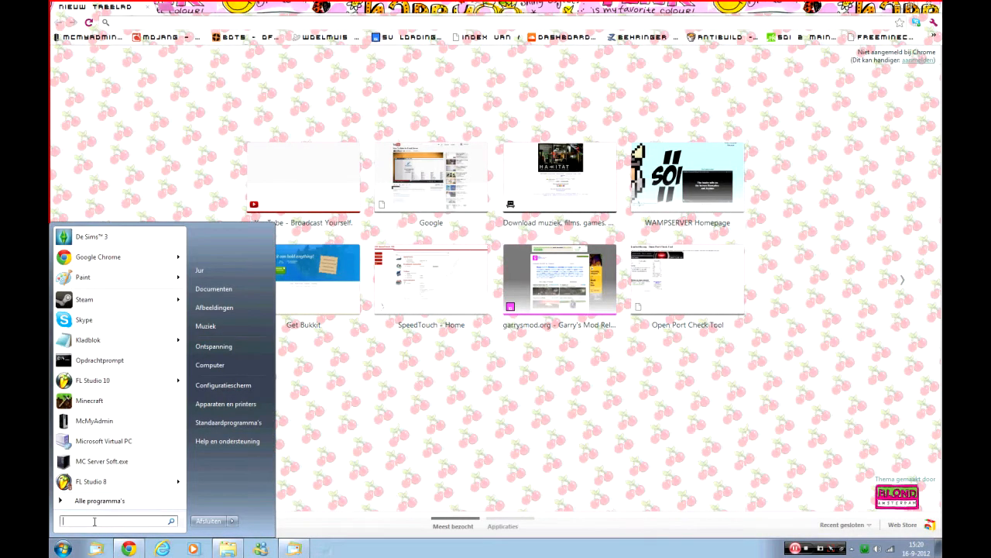
Run ipconfig in Command Prompt to read the default gateway 192.168.1.254.
{"action": "left_click", "coordinate": [100, 359]}
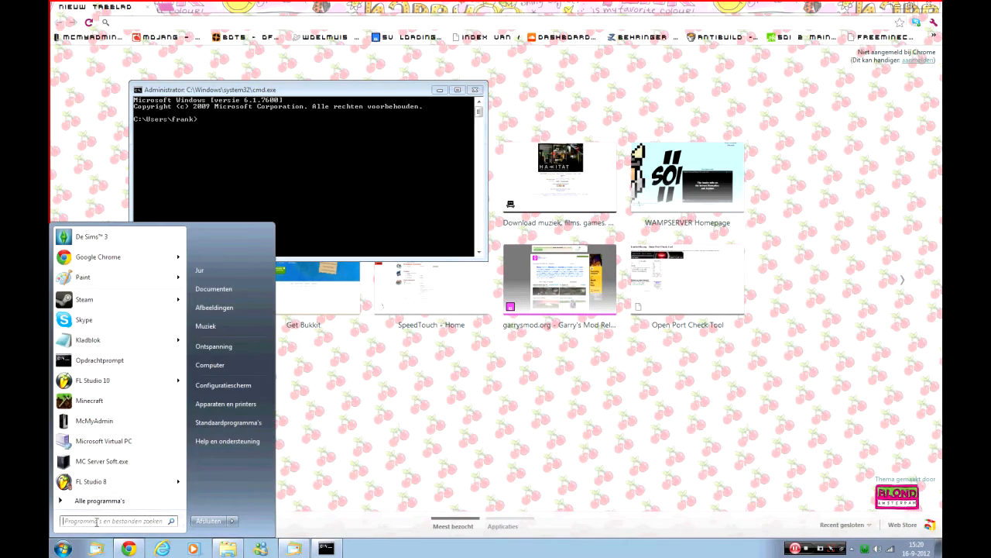
{"action": "left_click", "coordinate": [263, 142]}
{"action": "type", "text": "ipconfig"}
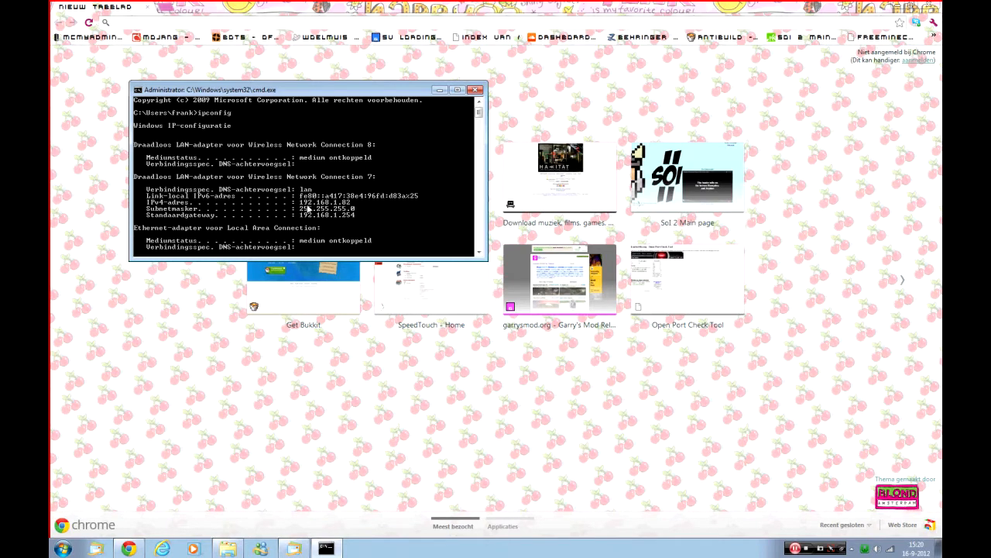
{"action": "mouse_move", "coordinate": [242, 130]}
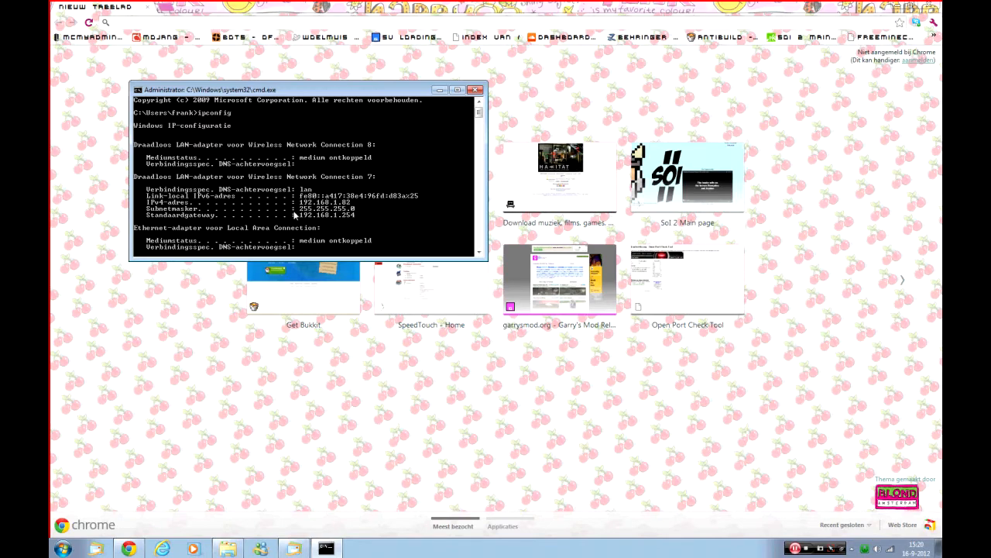
{"action": "left_click", "coordinate": [688, 174]}
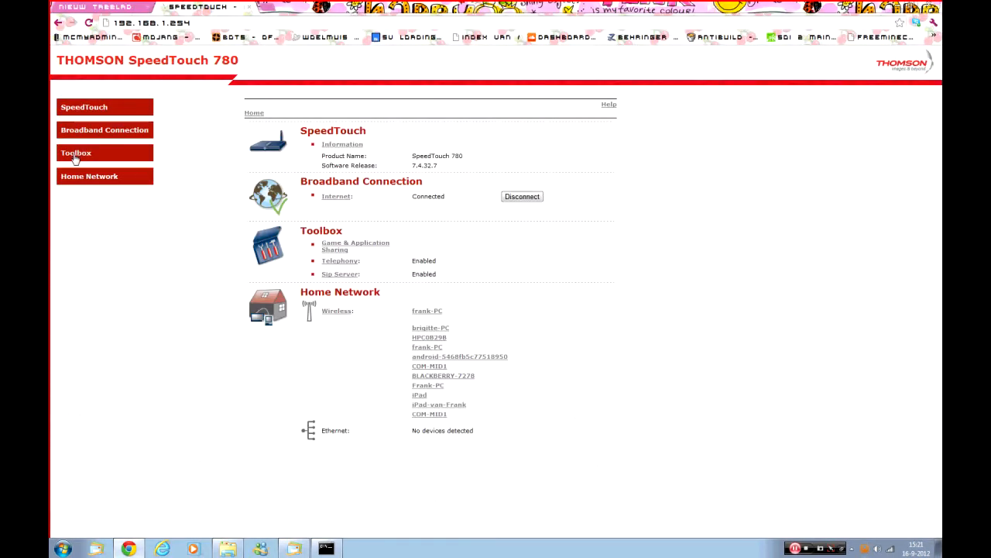
Navigate from the router's Toolbox to its Game & Application Sharing page.
{"action": "left_click", "coordinate": [76, 153]}
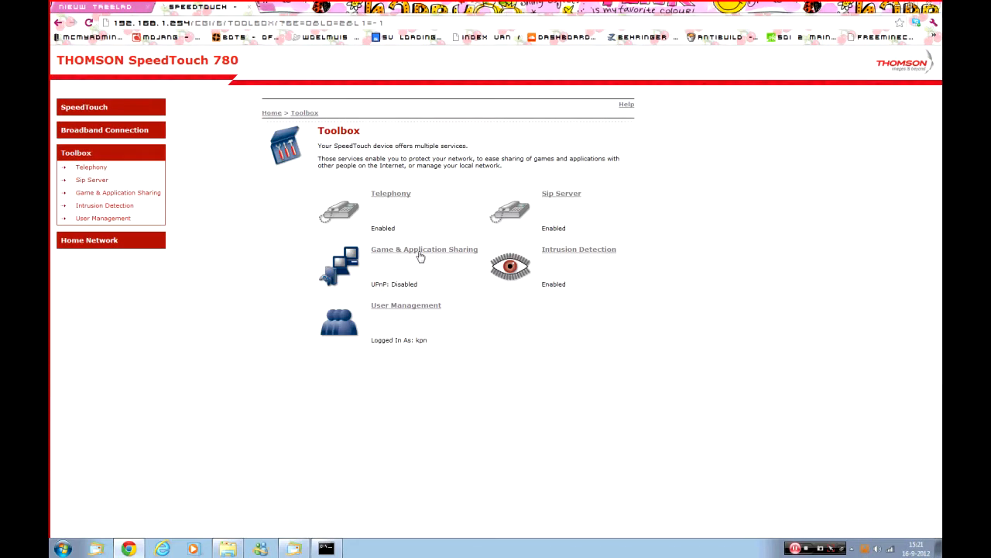
{"action": "left_click", "coordinate": [424, 248]}
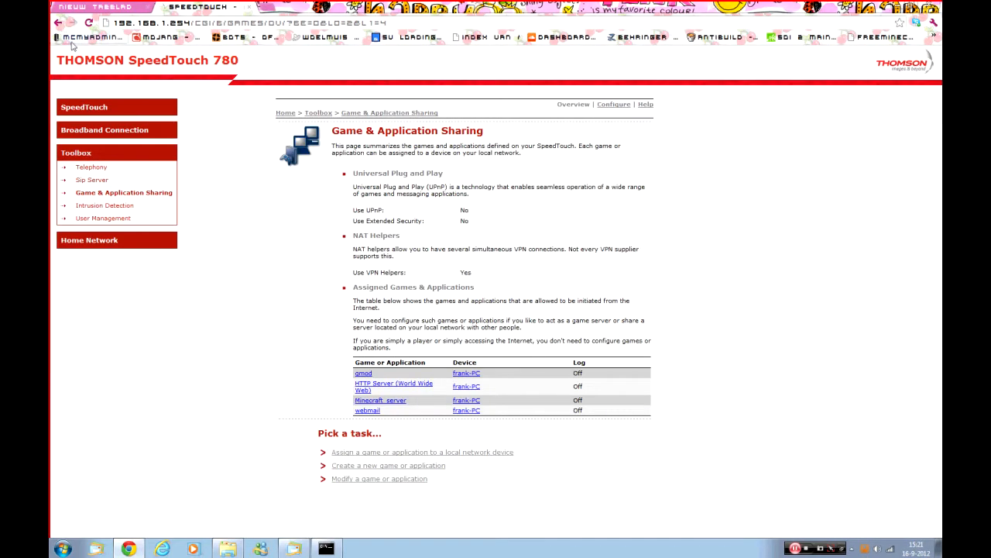
{"action": "mouse_move", "coordinate": [287, 88]}
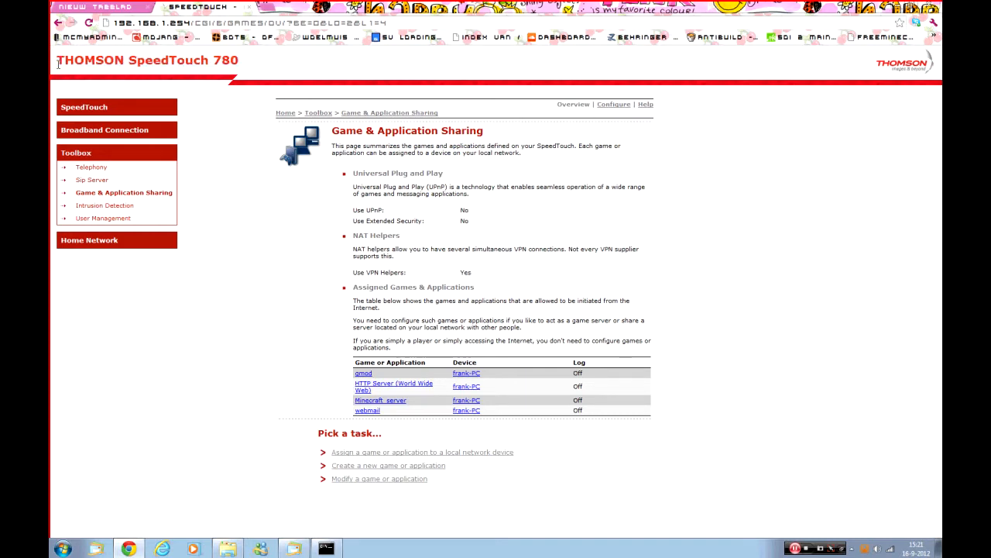
{"action": "mouse_move", "coordinate": [336, 308]}
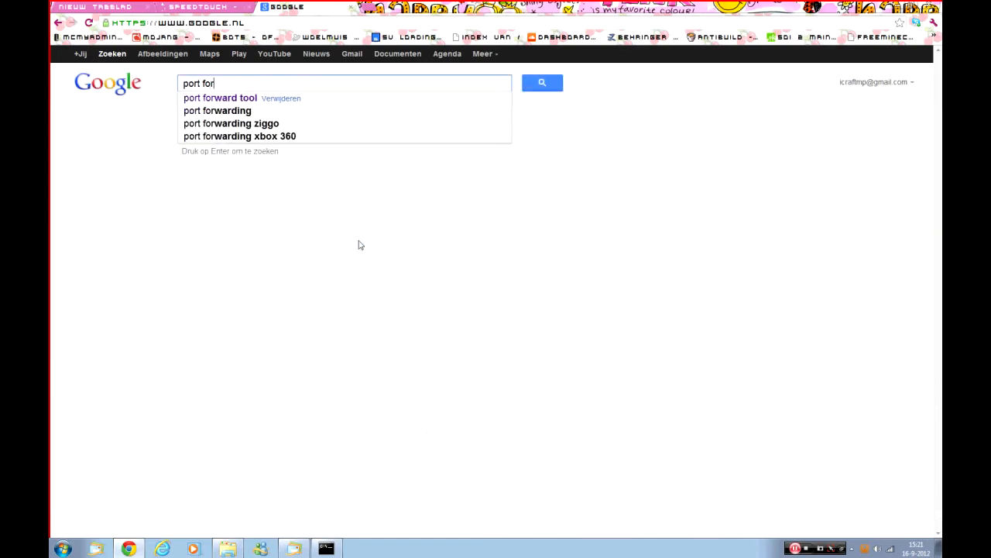
Google 'port forwarding' and reach PortForward.com's list of router guides.
{"action": "left_click", "coordinate": [217, 110]}
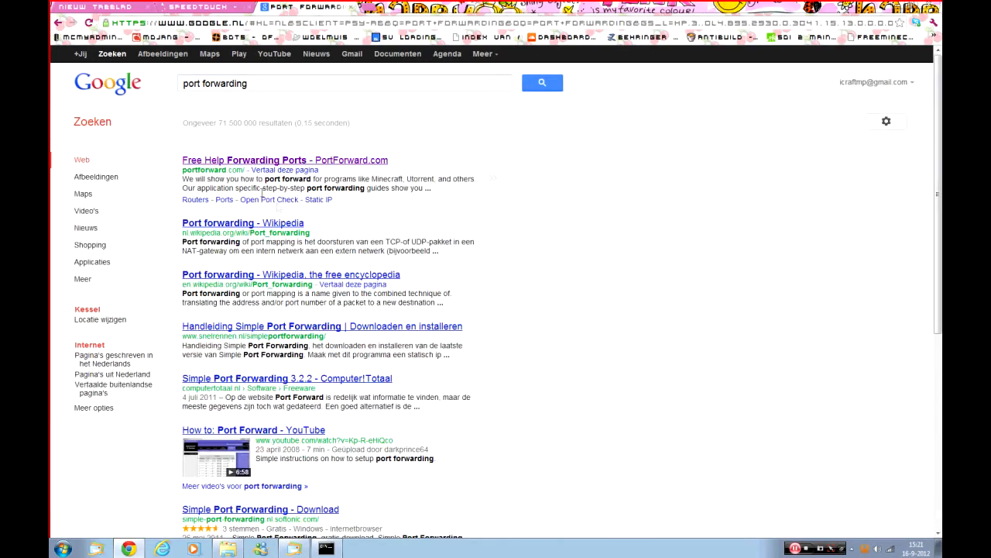
{"action": "left_click", "coordinate": [285, 159]}
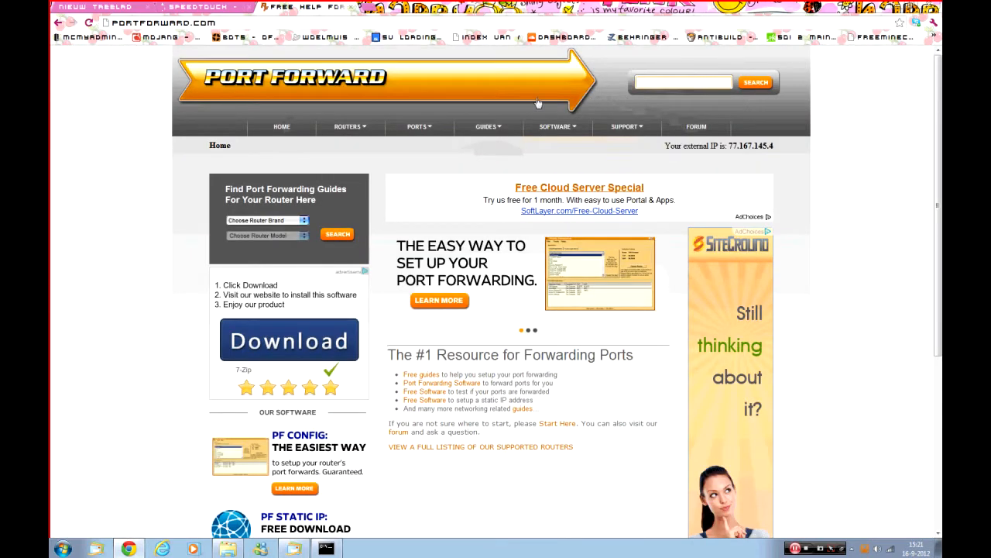
{"action": "left_click", "coordinate": [350, 127]}
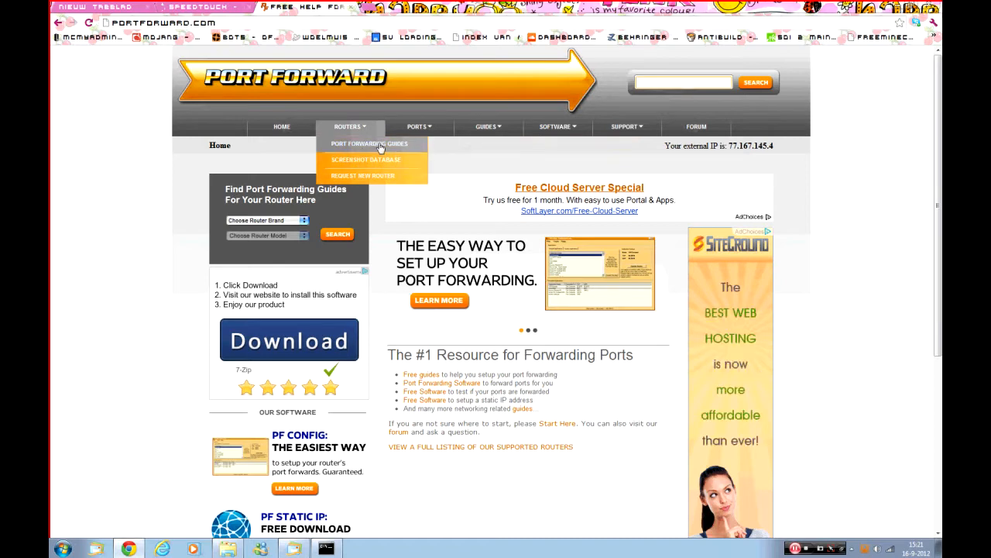
{"action": "left_click", "coordinate": [369, 142]}
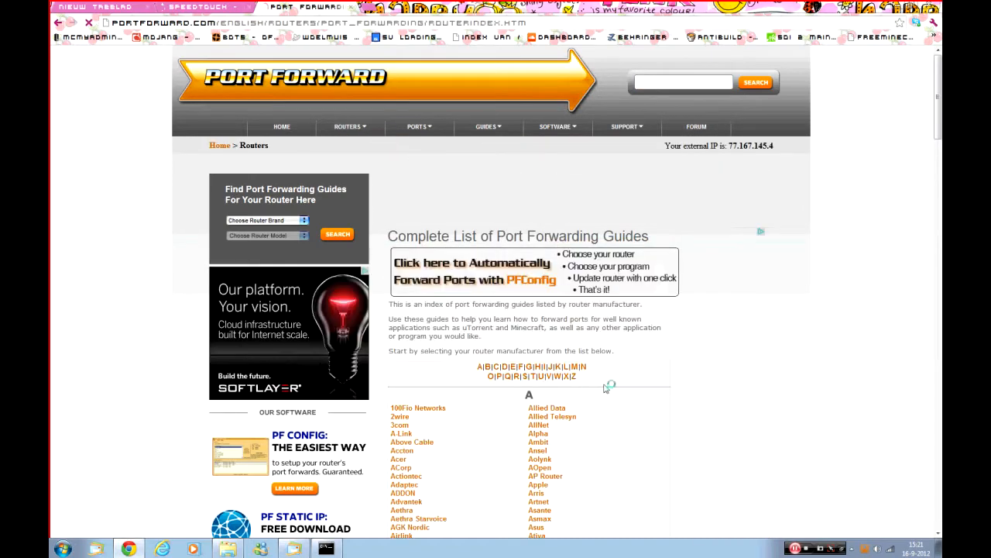
{"action": "scroll", "scroll_direction": "down", "scroll_amount": 3}
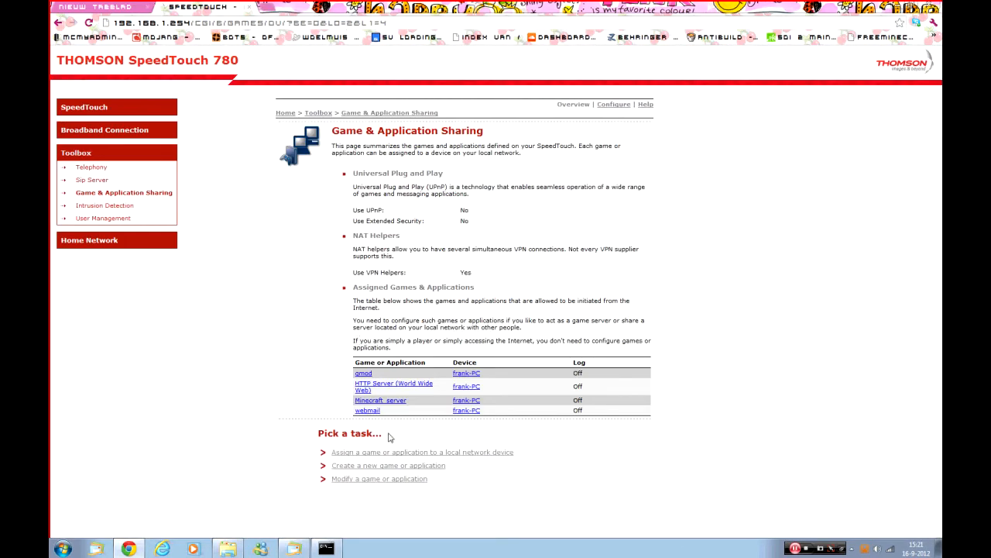
{"action": "mouse_move", "coordinate": [613, 114]}
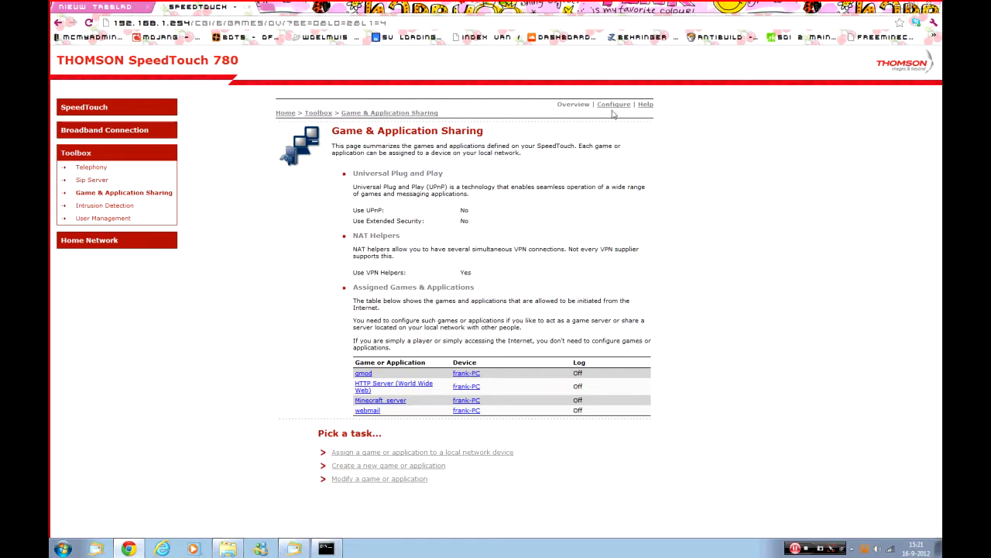
View the Minecraft_server entry's port ranges 25565, 8080 and 8123, selecting 25565.
{"action": "left_click", "coordinate": [614, 104]}
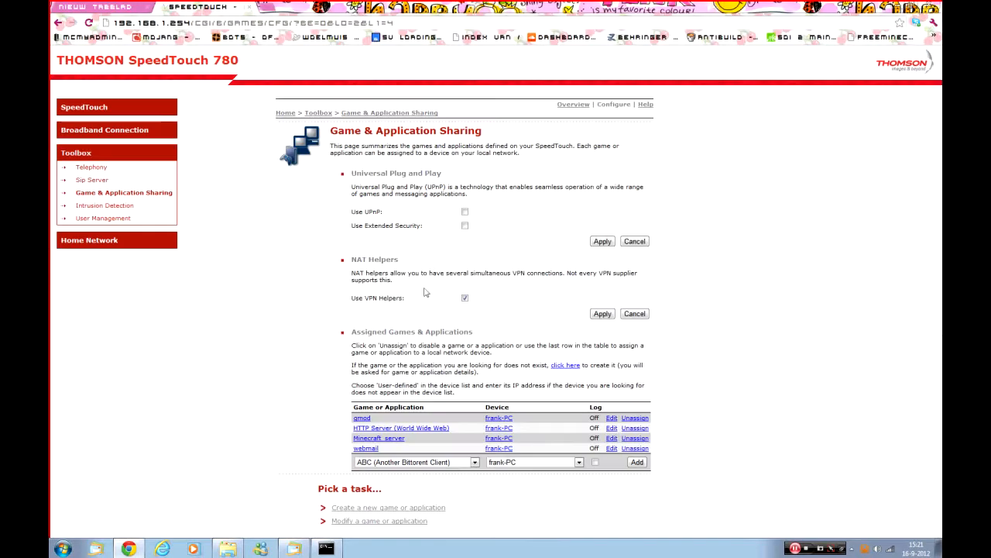
{"action": "left_click", "coordinate": [378, 437]}
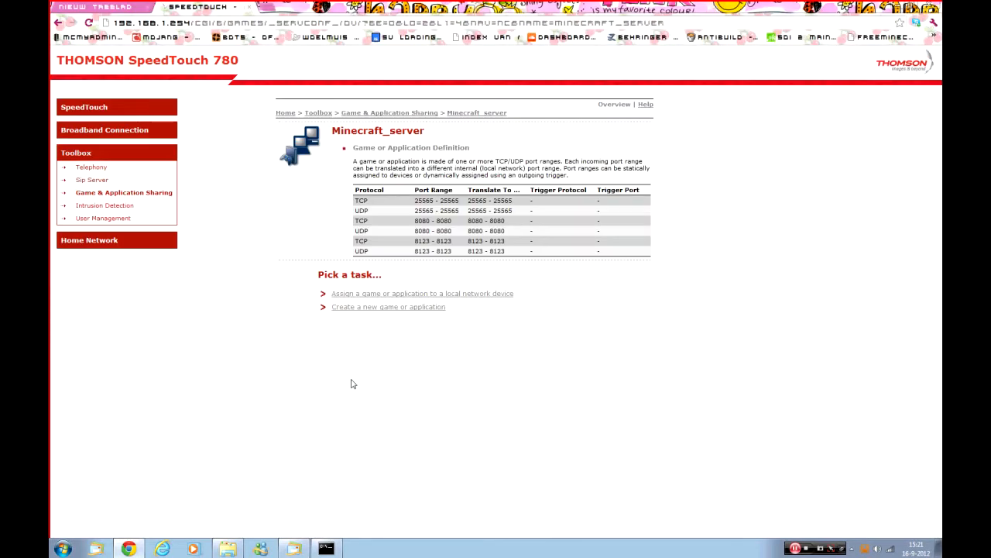
{"action": "mouse_move", "coordinate": [401, 223]}
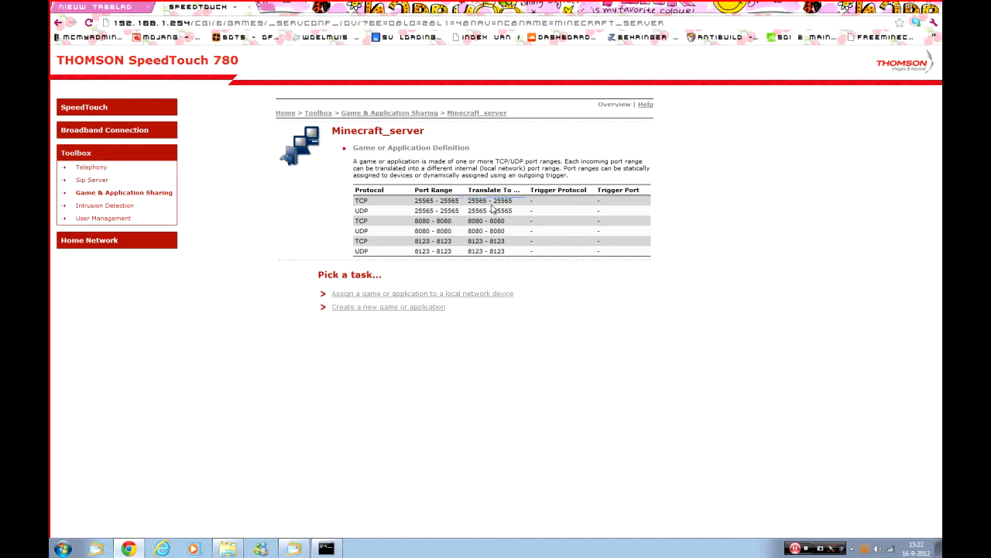
{"action": "double_click", "coordinate": [502, 201]}
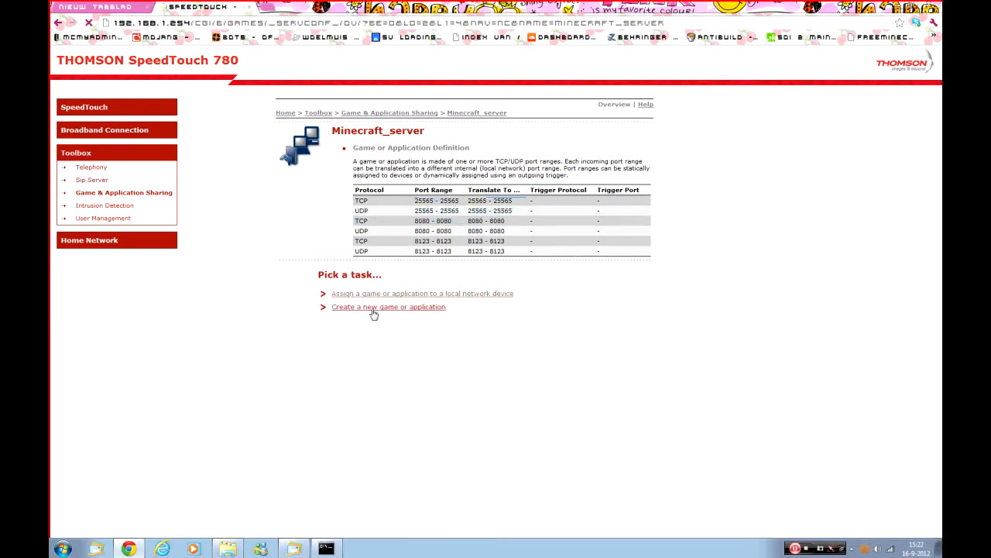
Create a new game or application entry named server, cloning an existing one.
{"action": "left_click", "coordinate": [387, 307]}
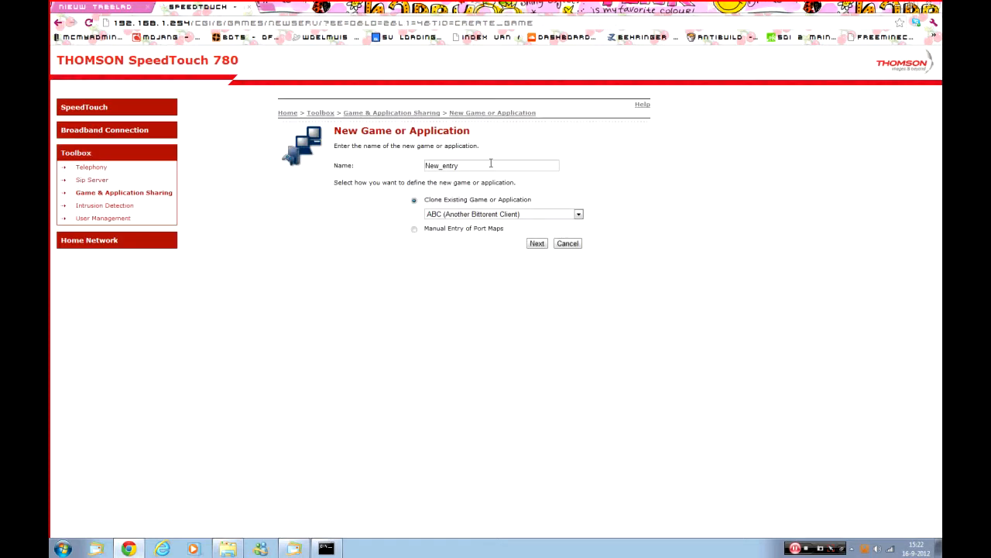
{"action": "type", "text": "Minec"}
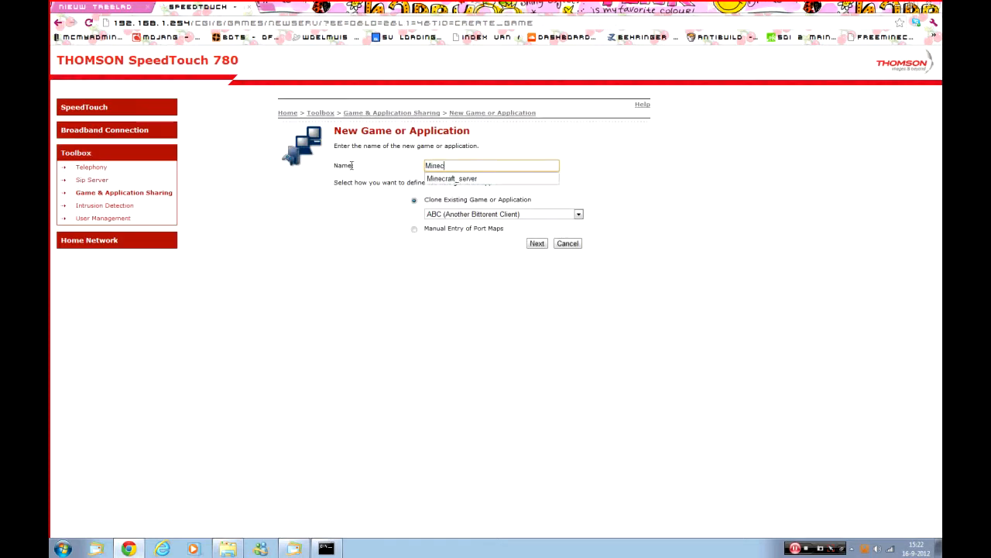
{"action": "type", "text": "raft_"}
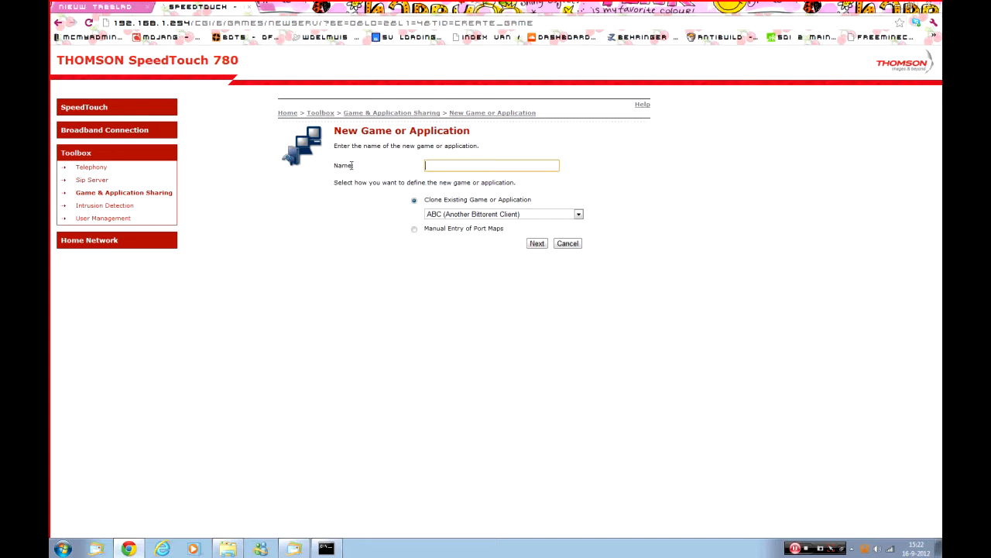
{"action": "type", "text": "sr"}
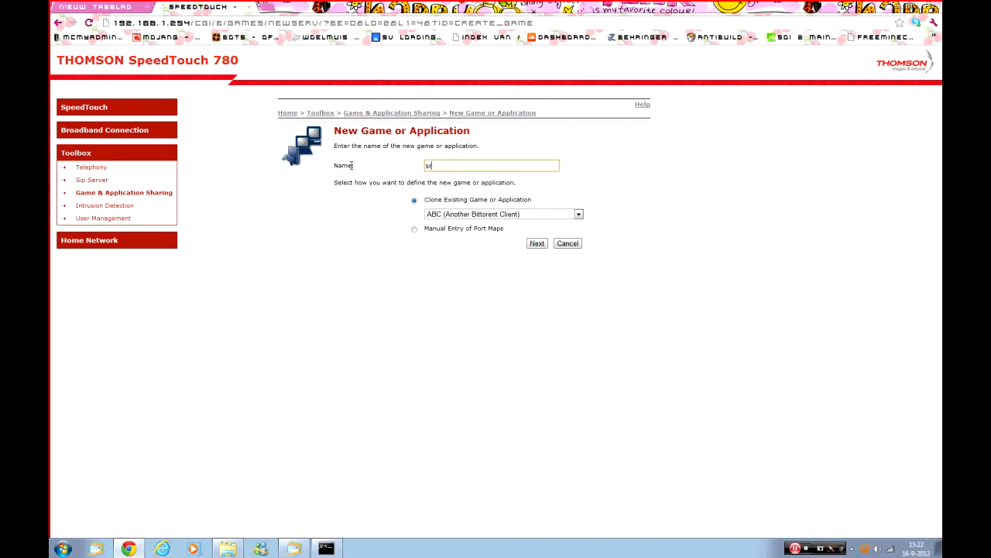
{"action": "type", "text": "erver"}
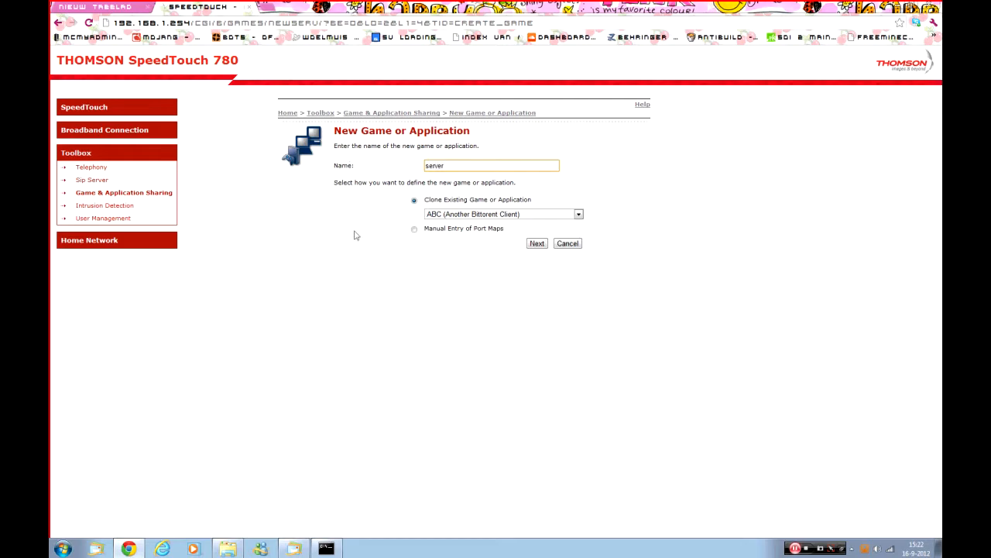
{"action": "left_click", "coordinate": [536, 243]}
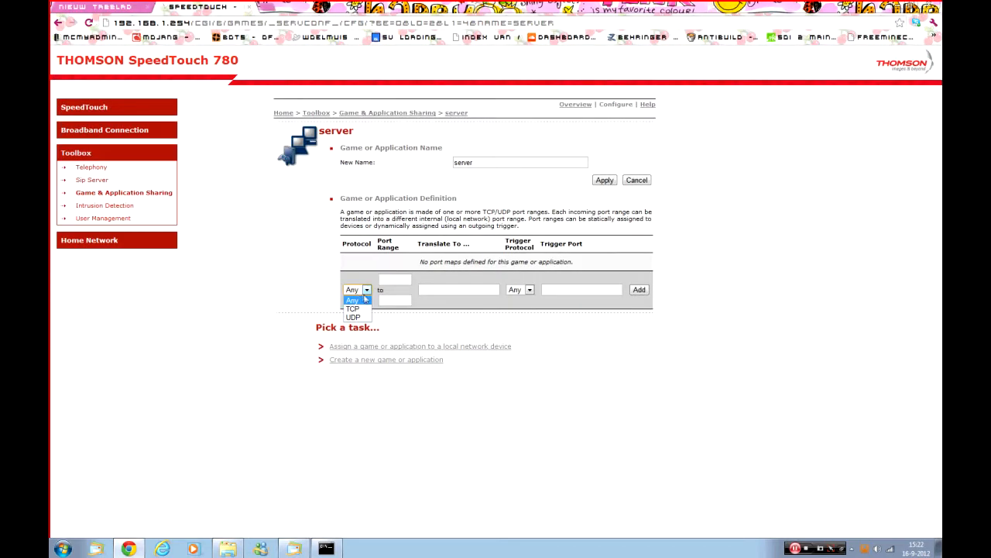
Add a port map for any protocol, port range 25565 translated to 25565.
{"action": "left_click", "coordinate": [353, 301]}
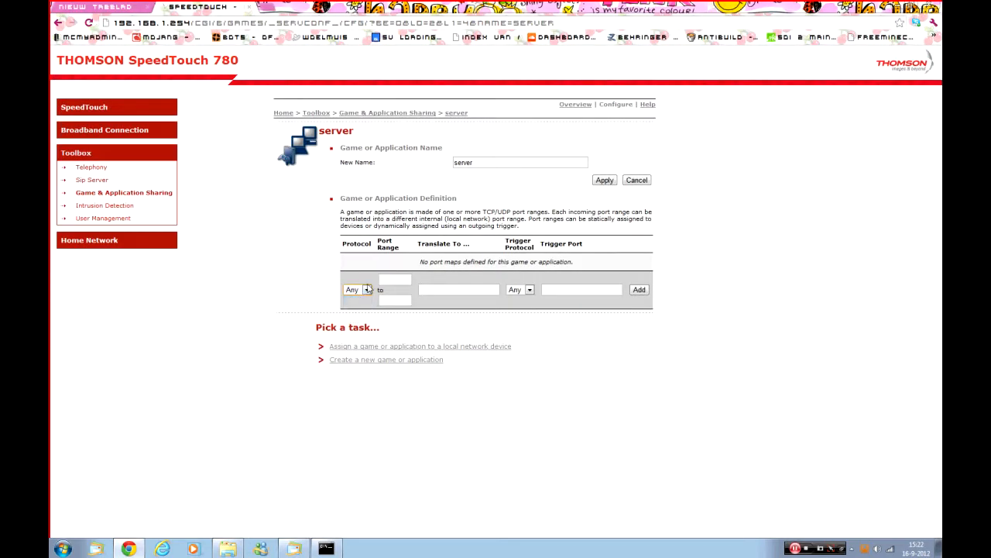
{"action": "left_click", "coordinate": [394, 279]}
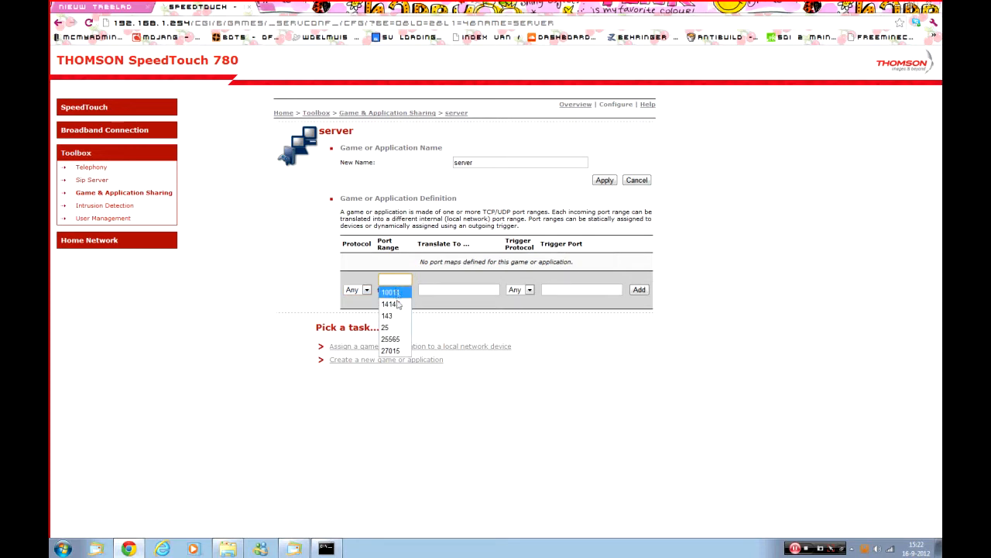
{"action": "left_click", "coordinate": [391, 337]}
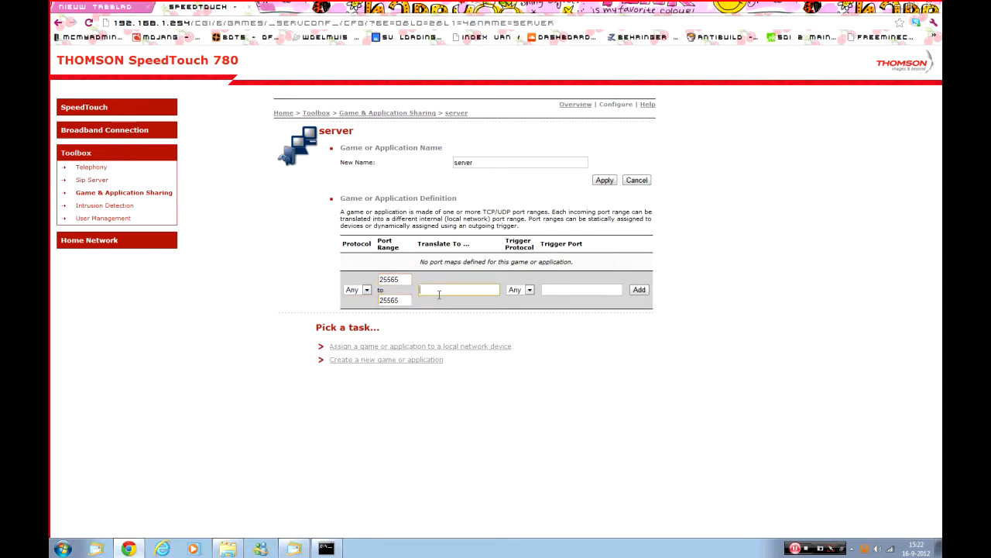
{"action": "type", "text": "25565"}
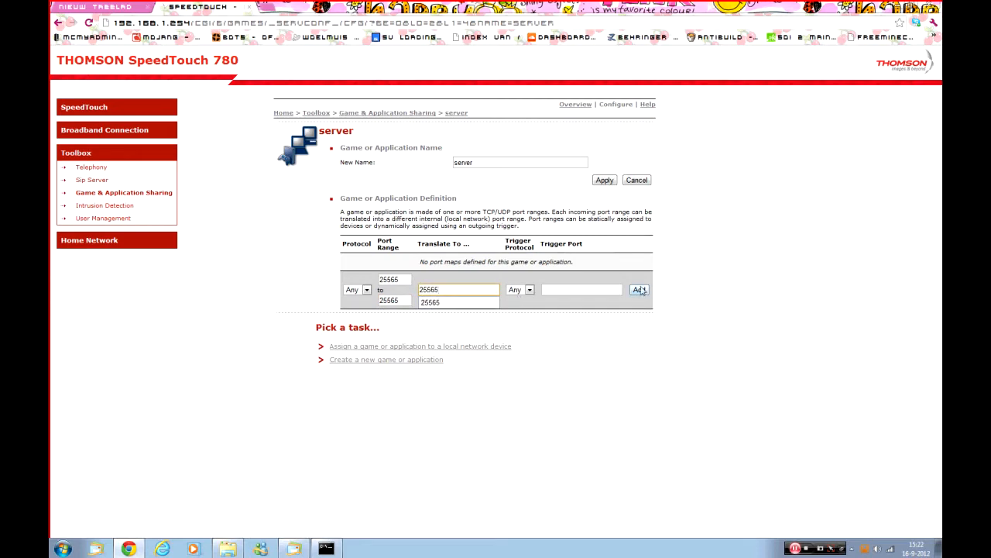
{"action": "left_click", "coordinate": [638, 289]}
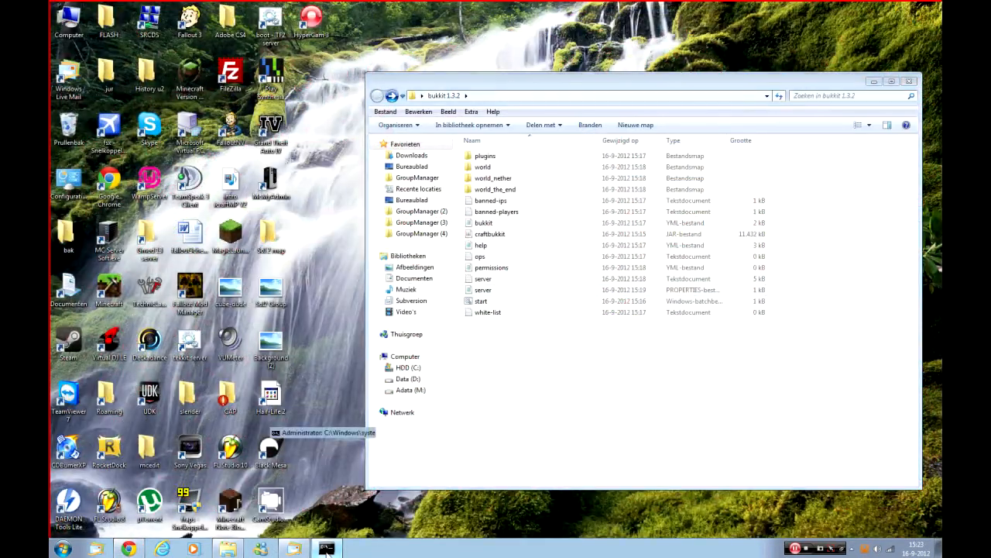
Close the ipconfig console and run the start batch file in the bukkit 1.3.2 folder.
{"action": "left_click", "coordinate": [325, 548]}
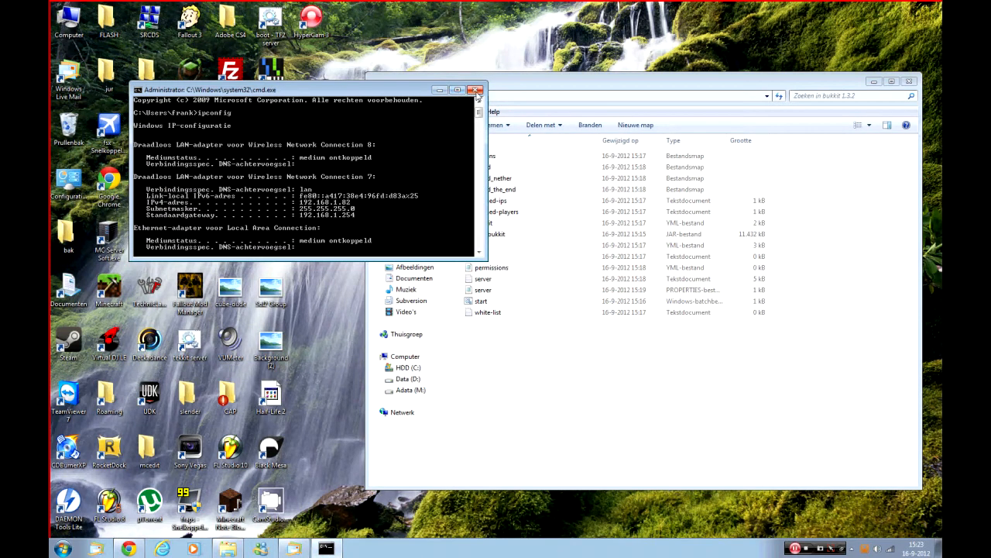
{"action": "left_click", "coordinate": [477, 90]}
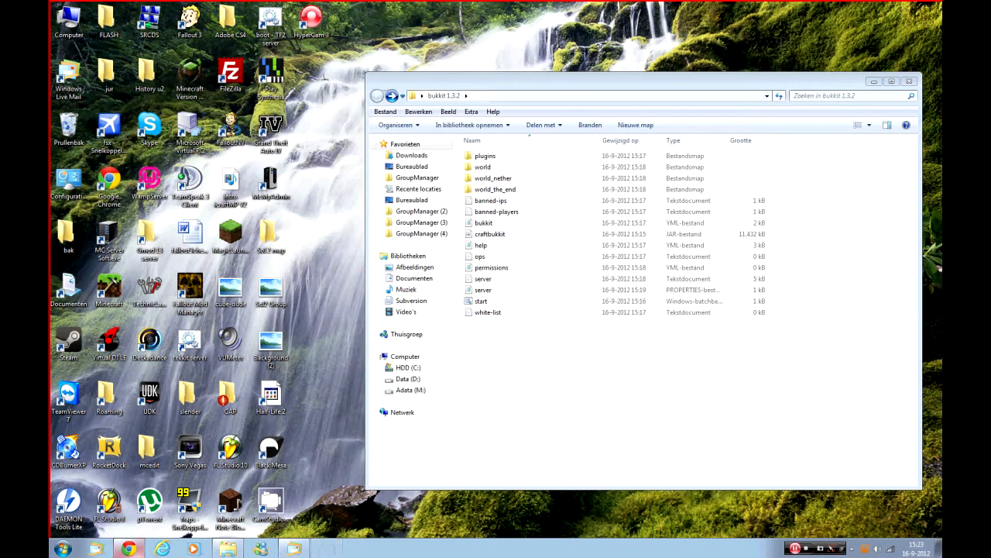
{"action": "mouse_move", "coordinate": [529, 262]}
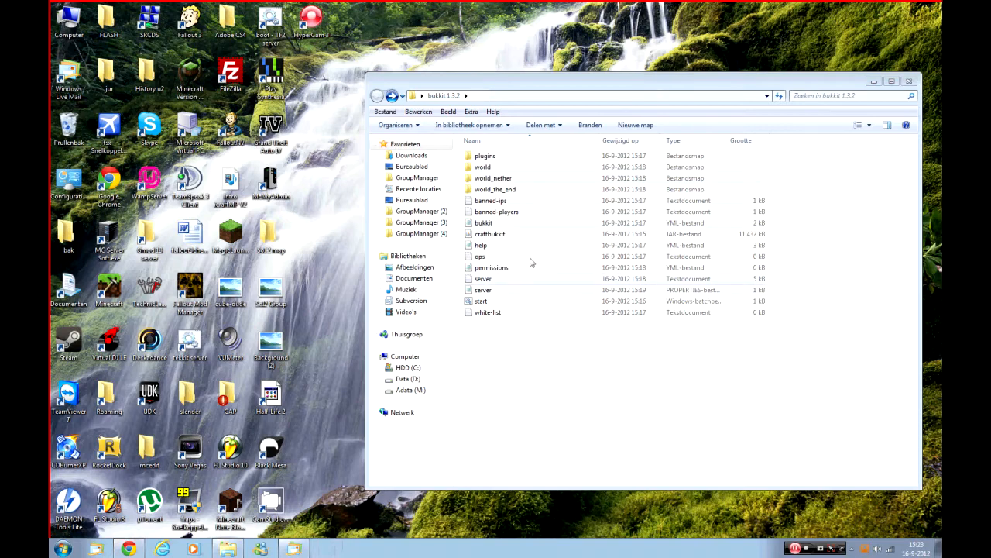
{"action": "double_click", "coordinate": [480, 300]}
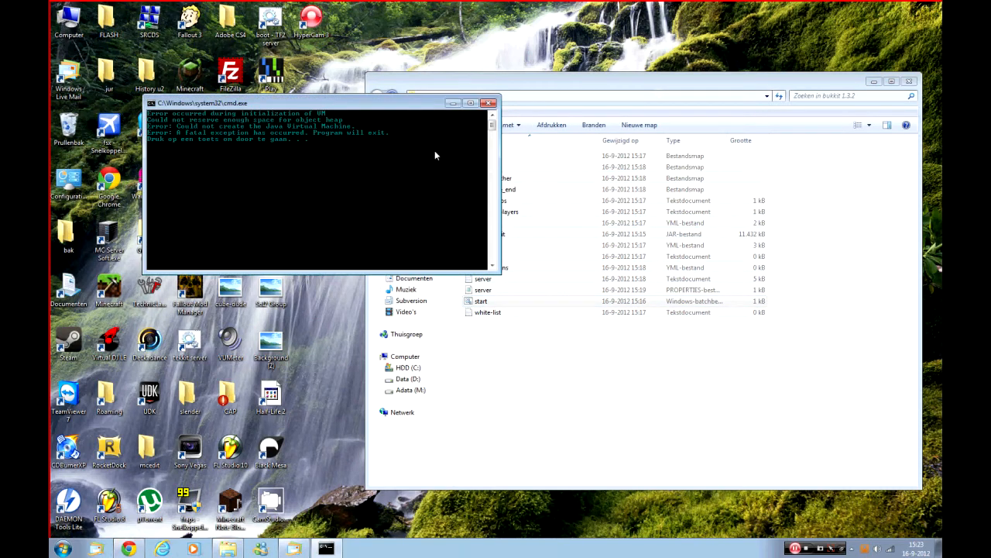
{"action": "left_click", "coordinate": [489, 103]}
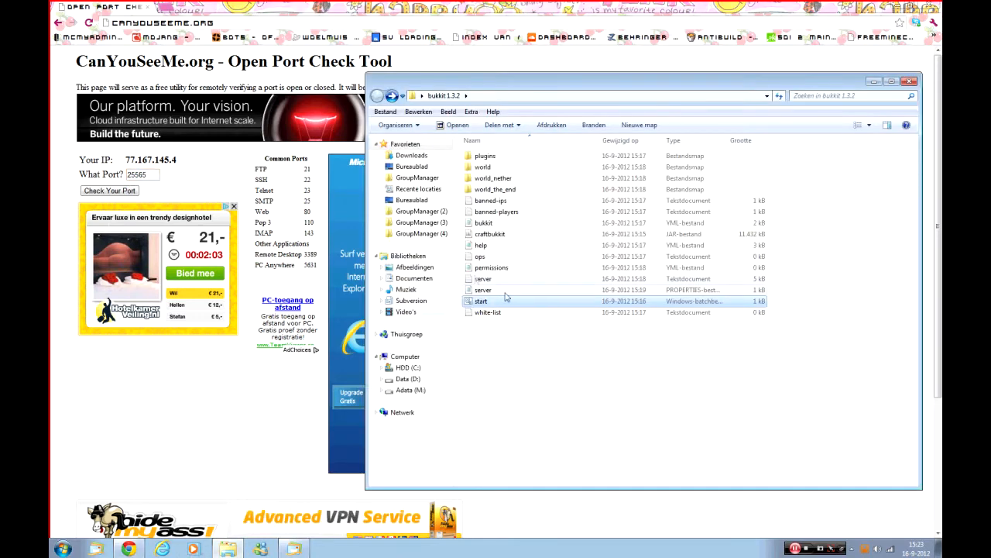
Rerun the server start script and bring up the canyouseeme.org checker with port 25565.
{"action": "left_click", "coordinate": [855, 549]}
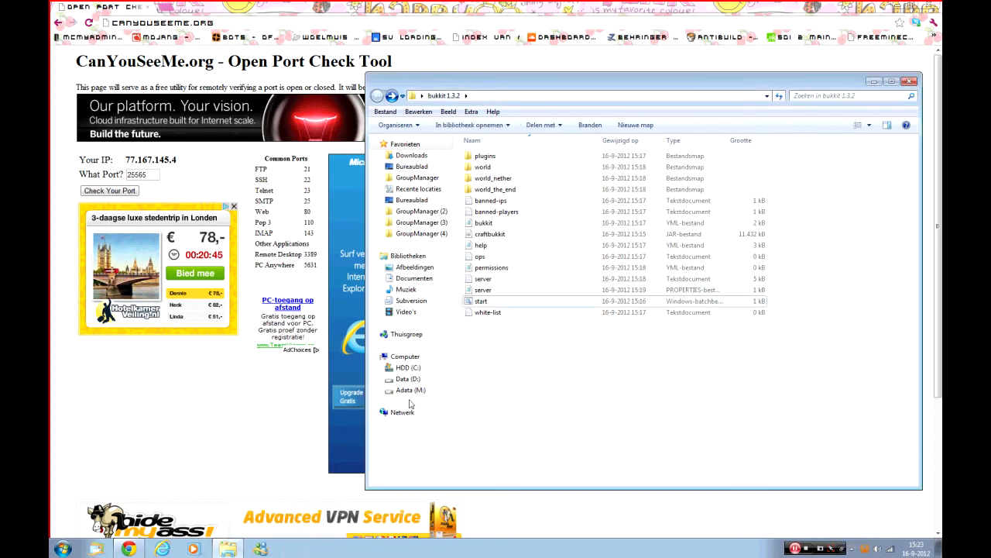
{"action": "double_click", "coordinate": [480, 301]}
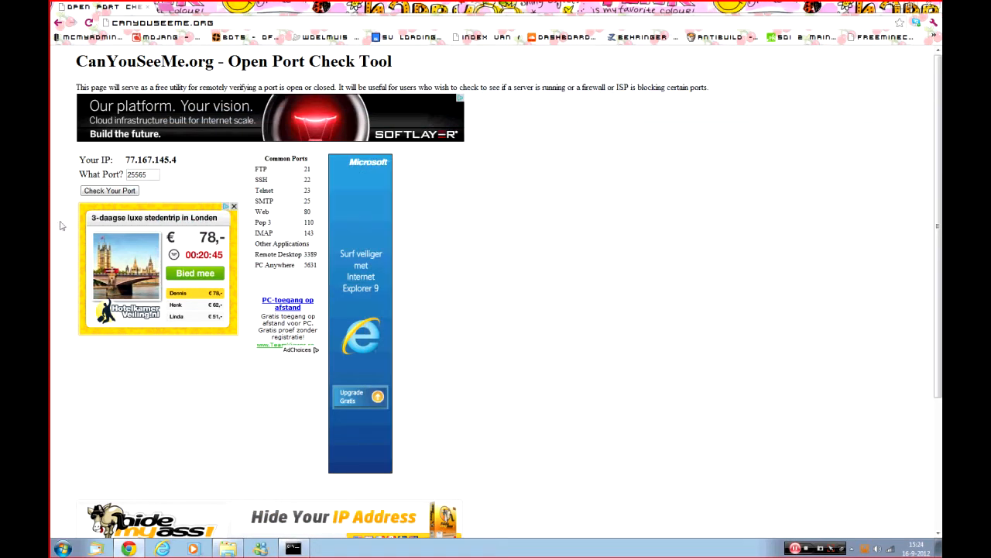
{"action": "left_click", "coordinate": [108, 190]}
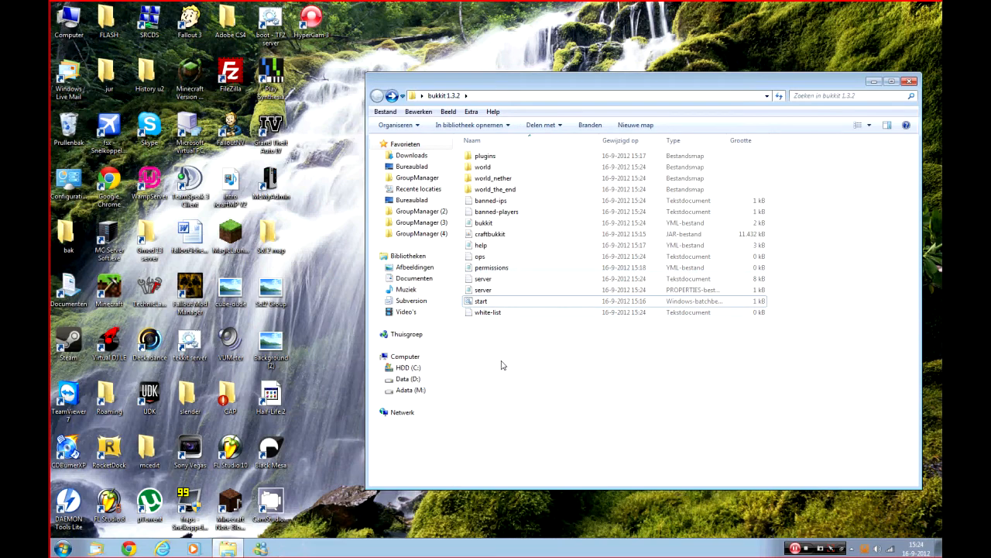
Select the freshly re-dated server files in the bukkit 1.3.2 folder.
{"action": "left_click", "coordinate": [493, 176]}
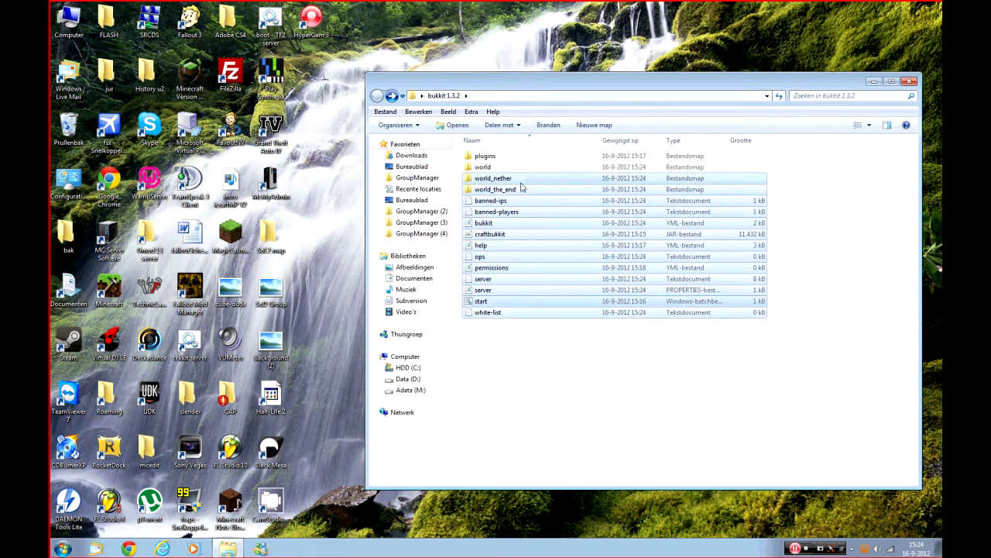